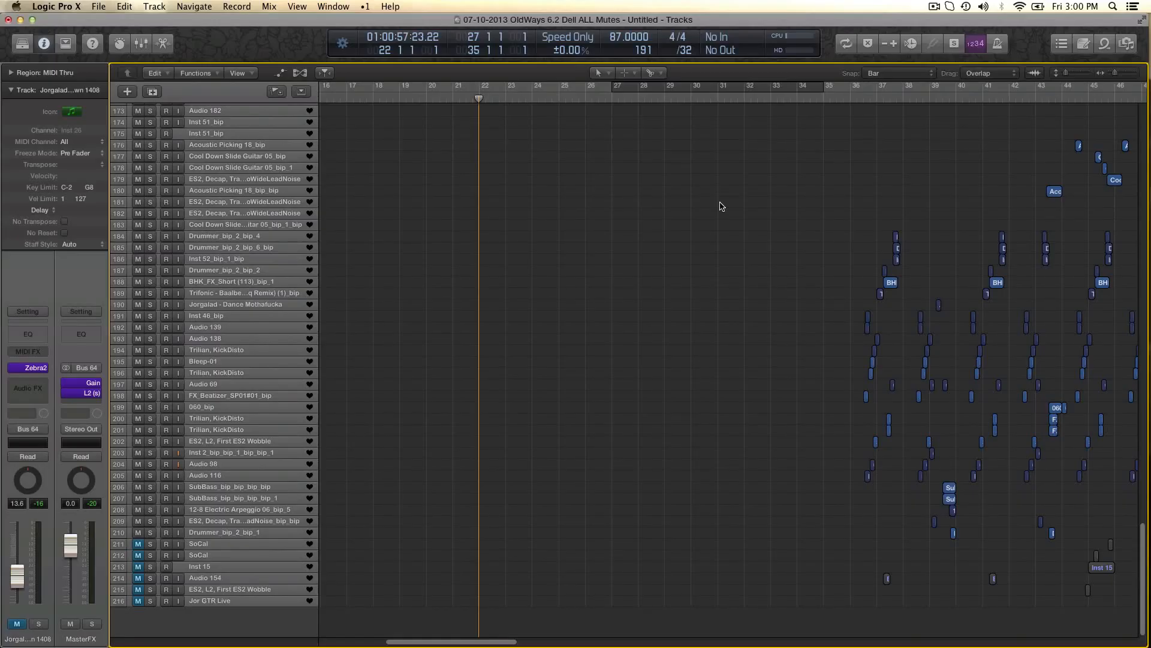
mouse_move(535, 360)
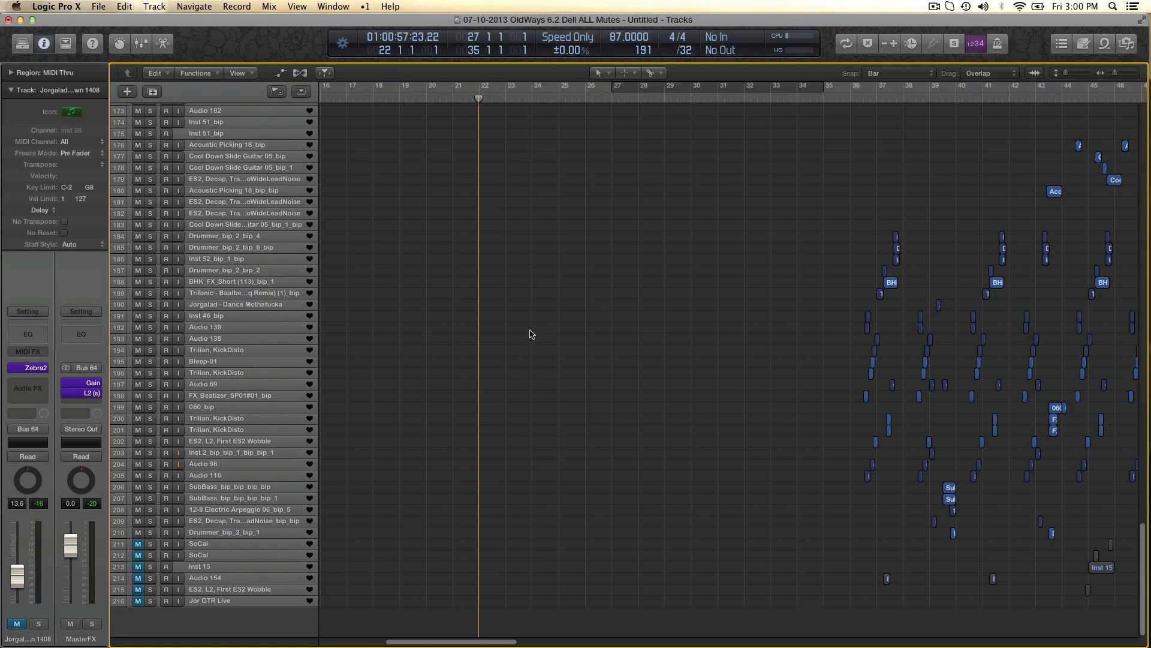
Zoom in on the arrangement around bars 27 to 35 while the cycle region plays
scroll("up", 3)
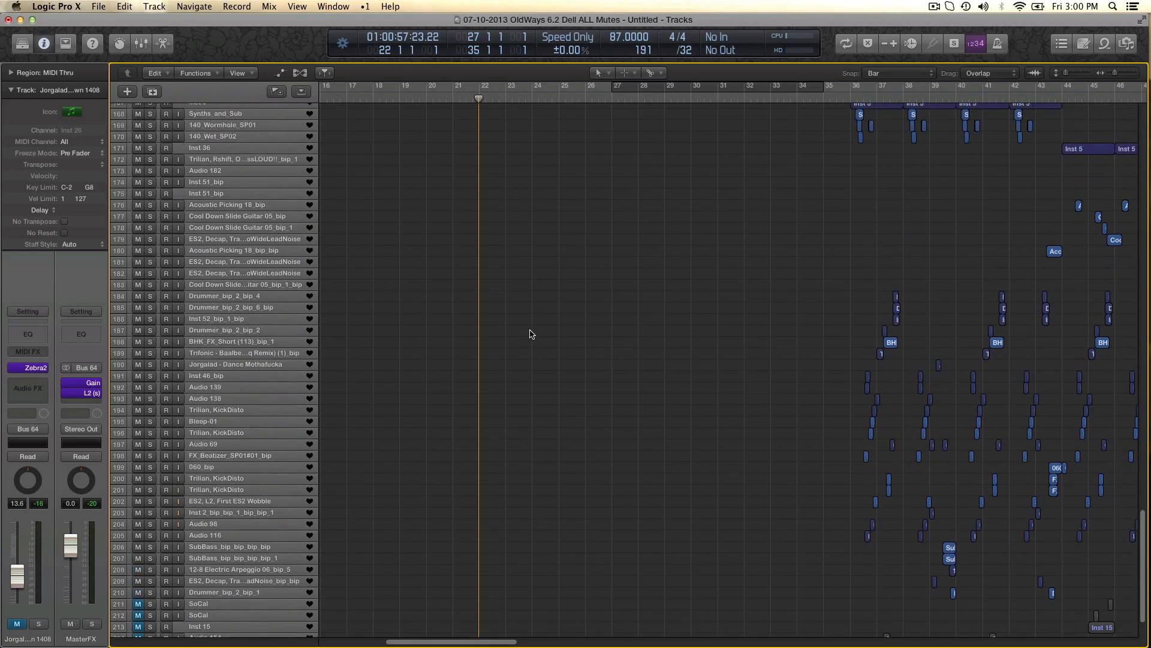
scroll("up", 3)
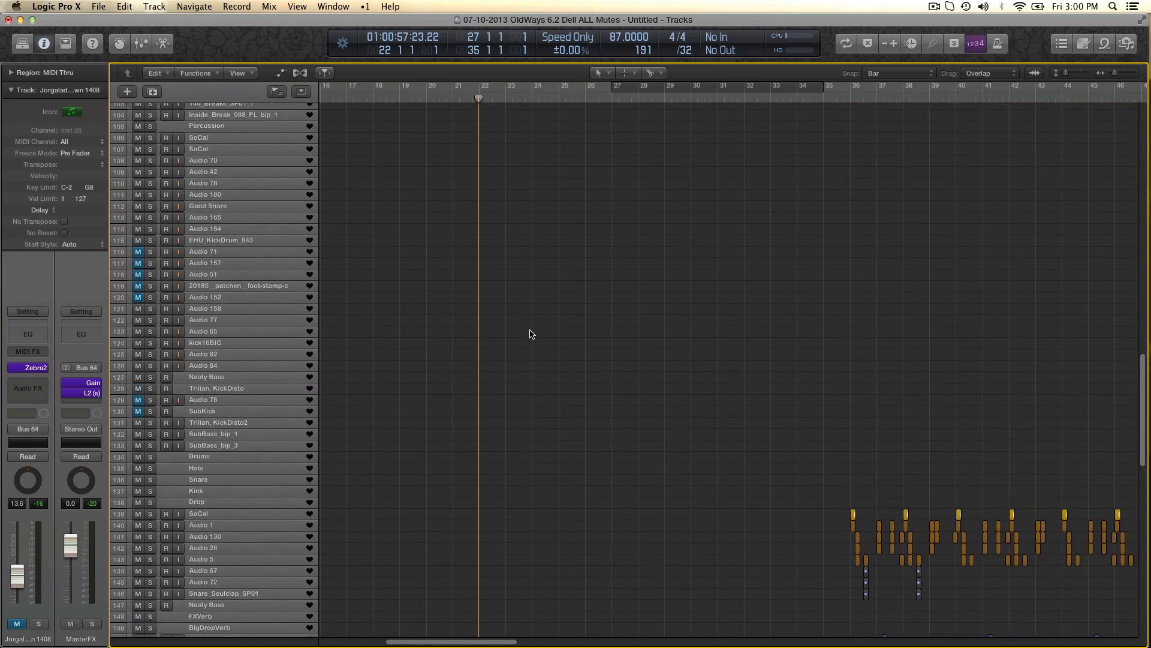
scroll("up", 3)
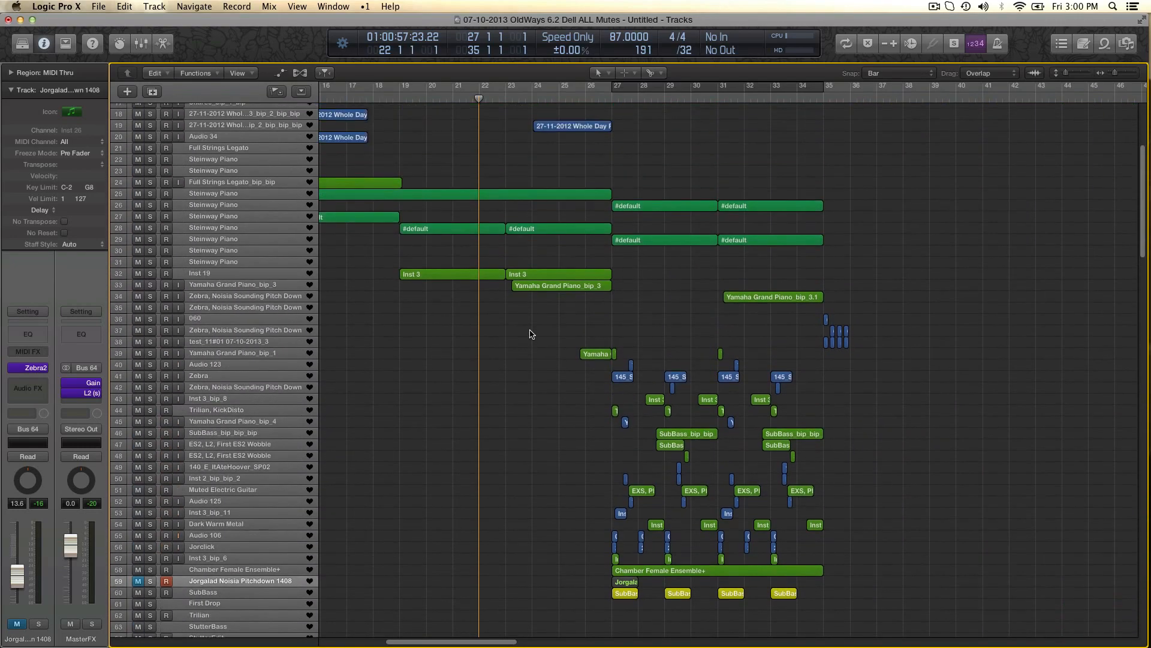
scroll("up", 3)
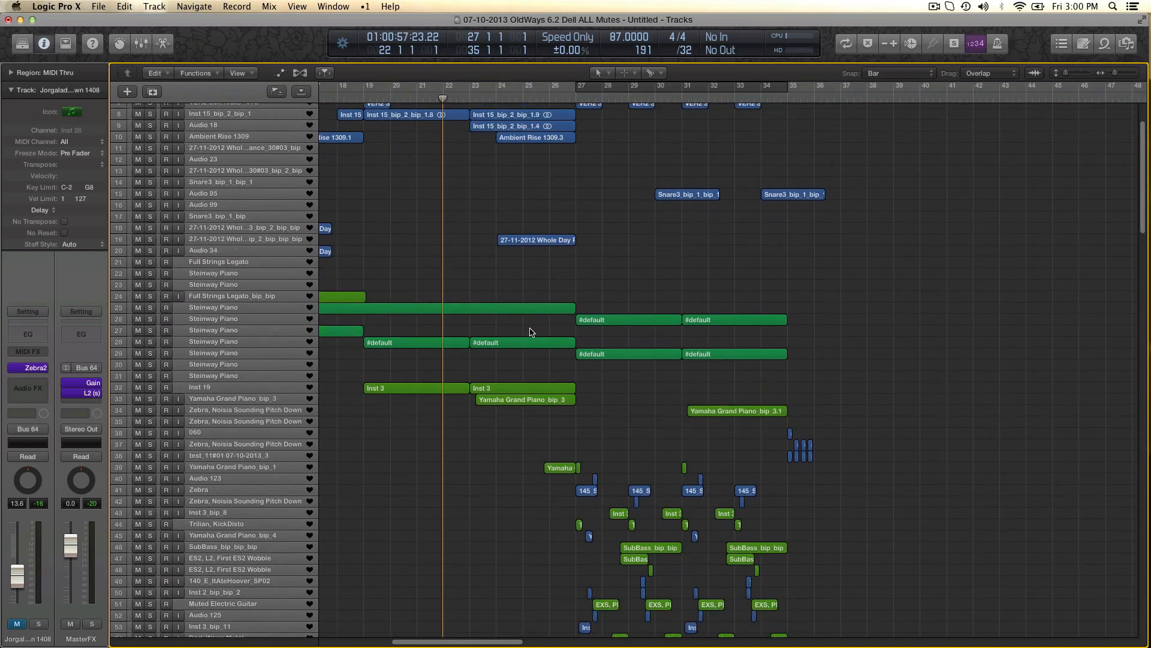
scroll("down", 3)
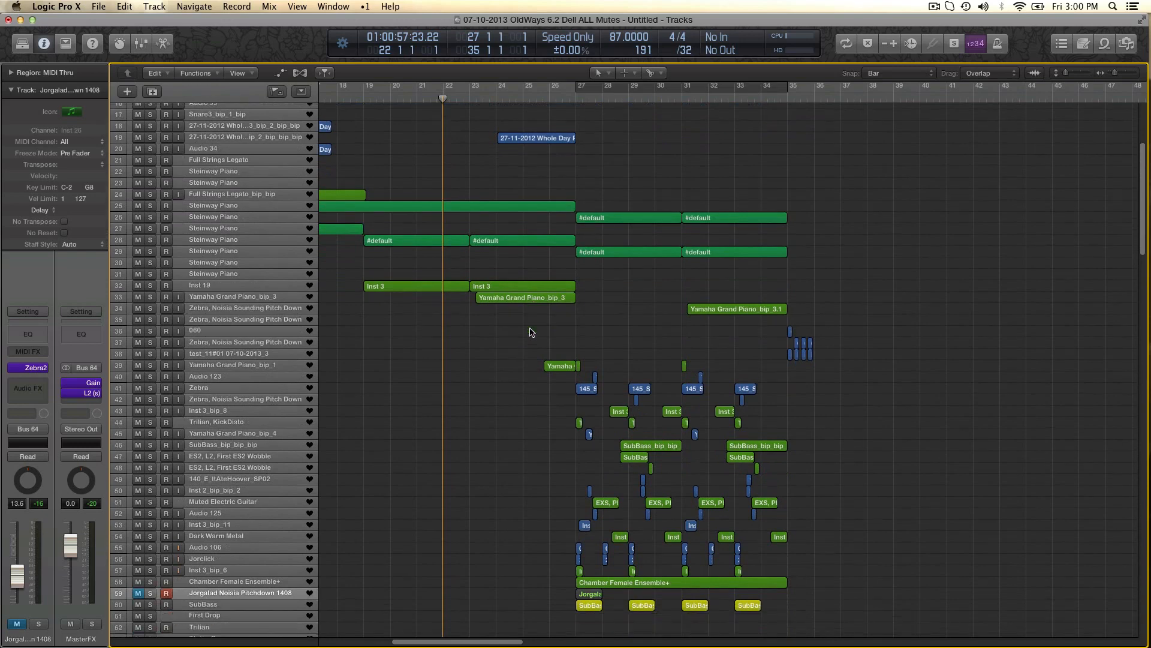
scroll("down", 3)
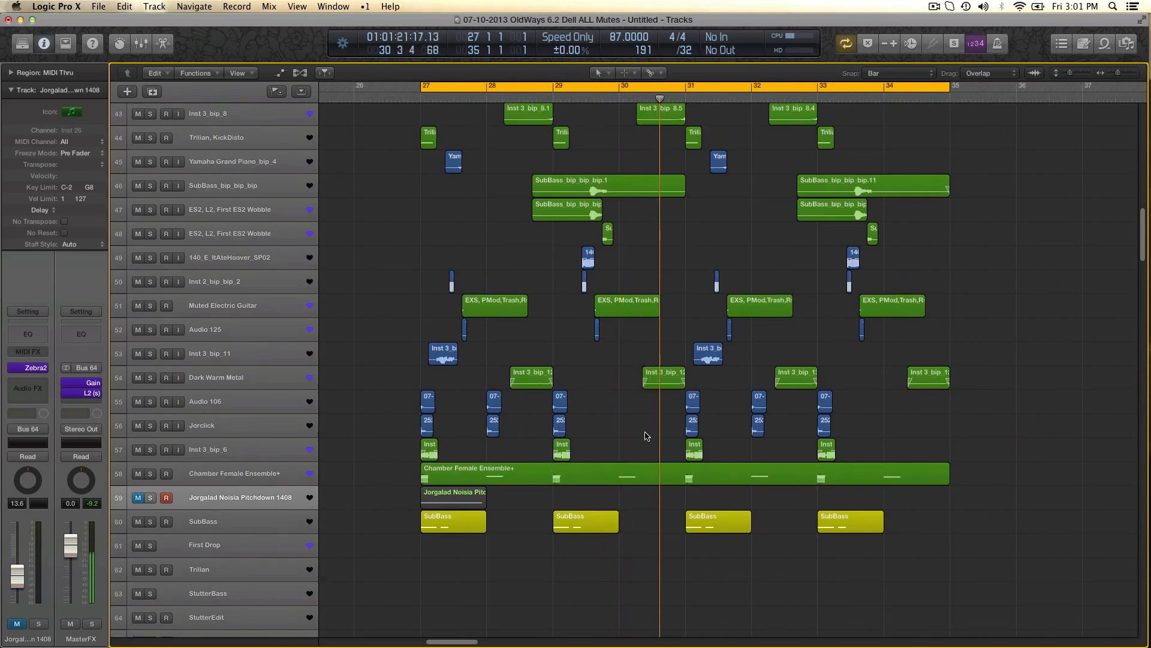
scroll("up", 3)
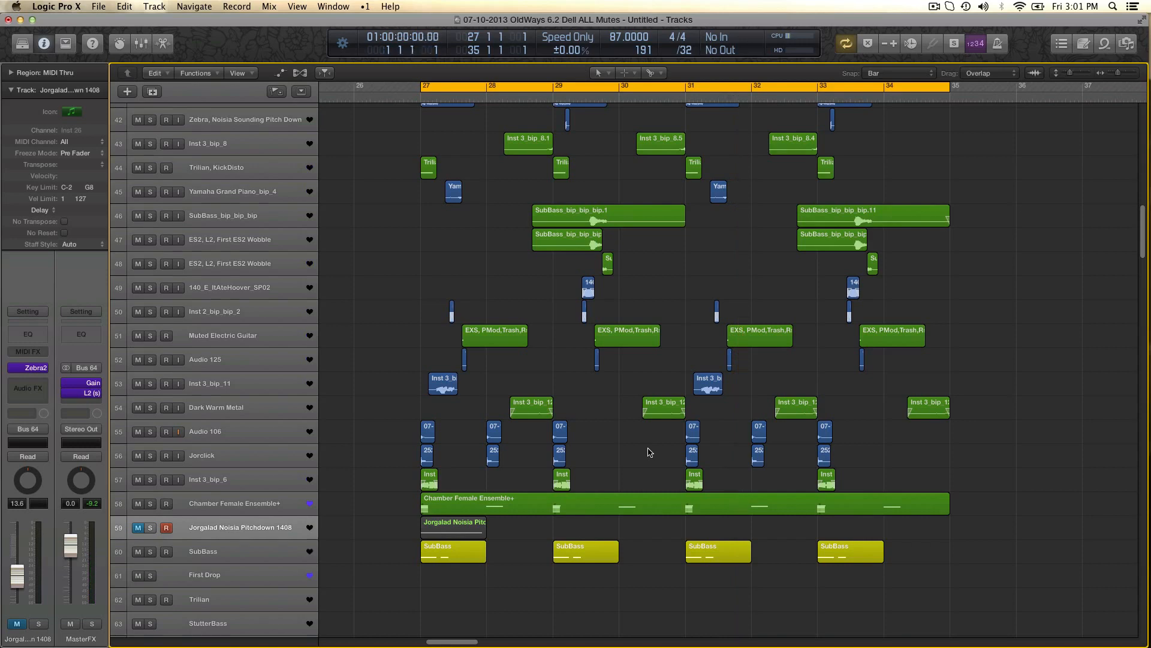
Scroll to the Jorgalad Noisia Pitchdown 1408 track and bring up its Zebra2 Synthesis page
scroll("down", 3)
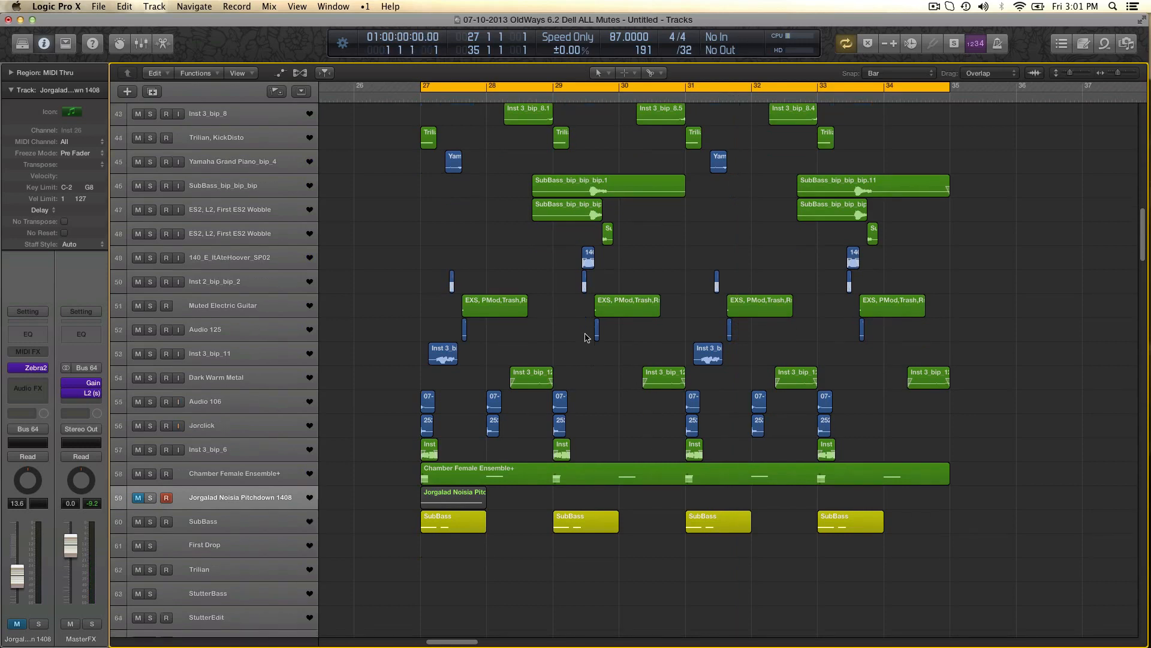
scroll("down", 3)
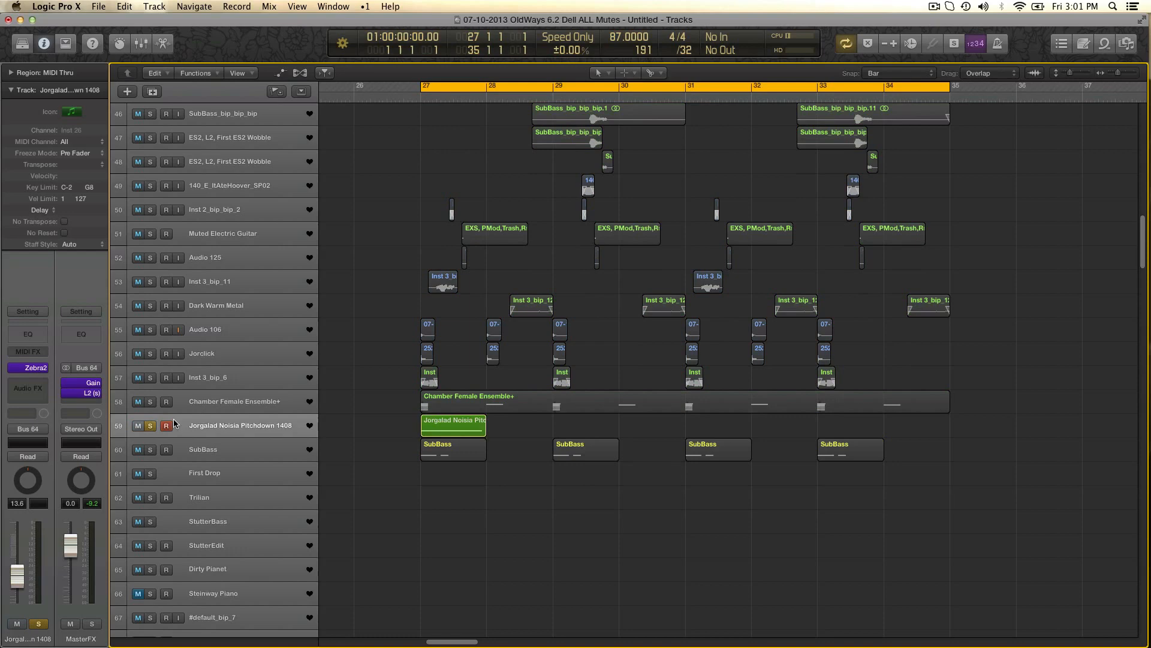
scroll("down", 3)
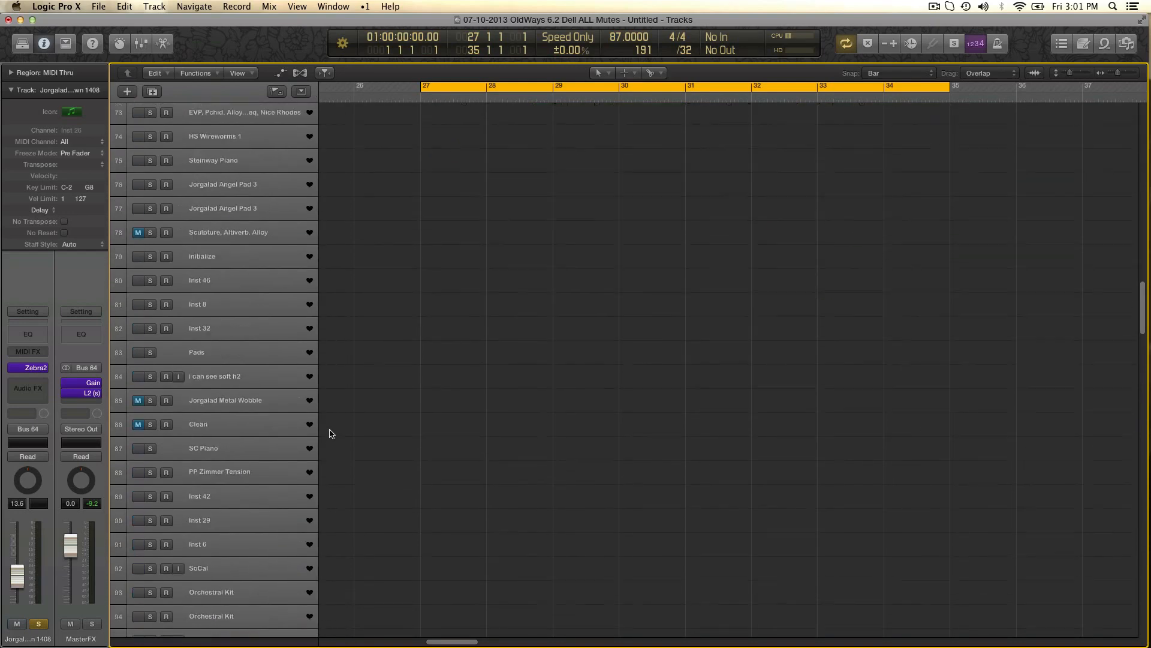
scroll("down", 3)
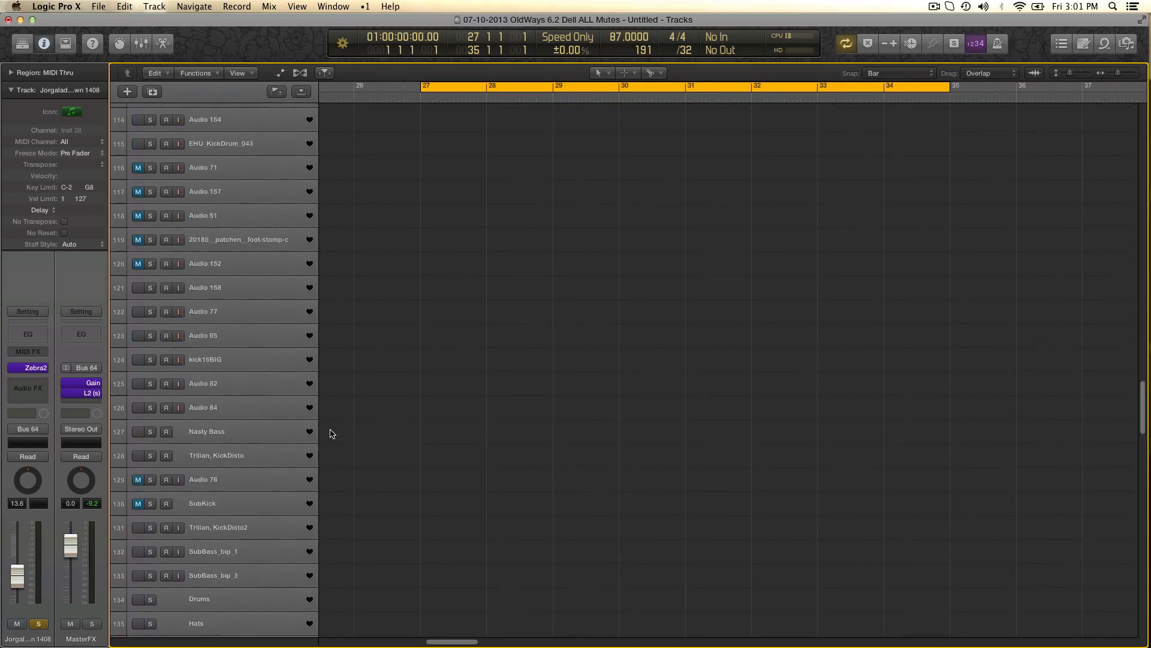
scroll("up", 3)
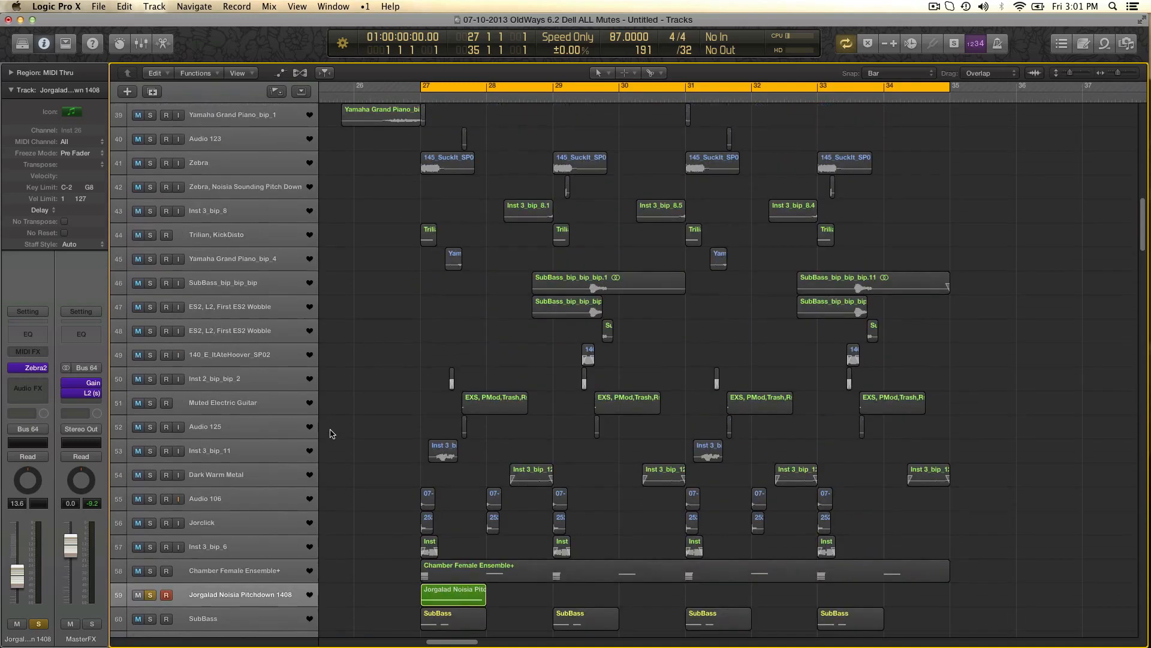
scroll("down", 3)
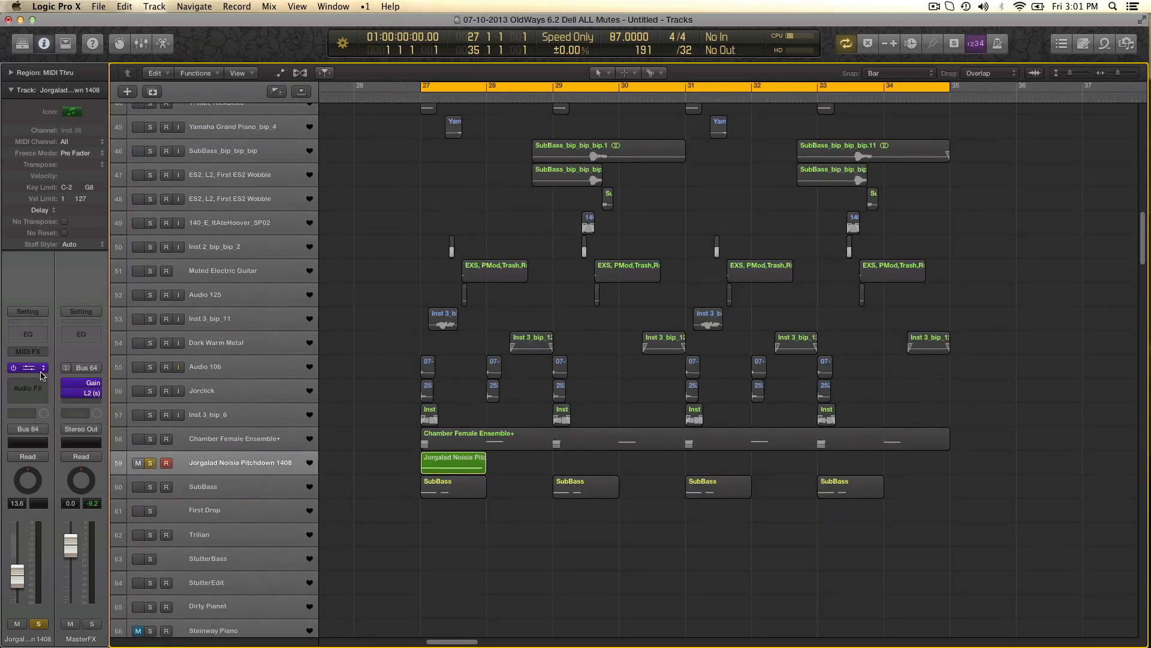
left_click(28, 367)
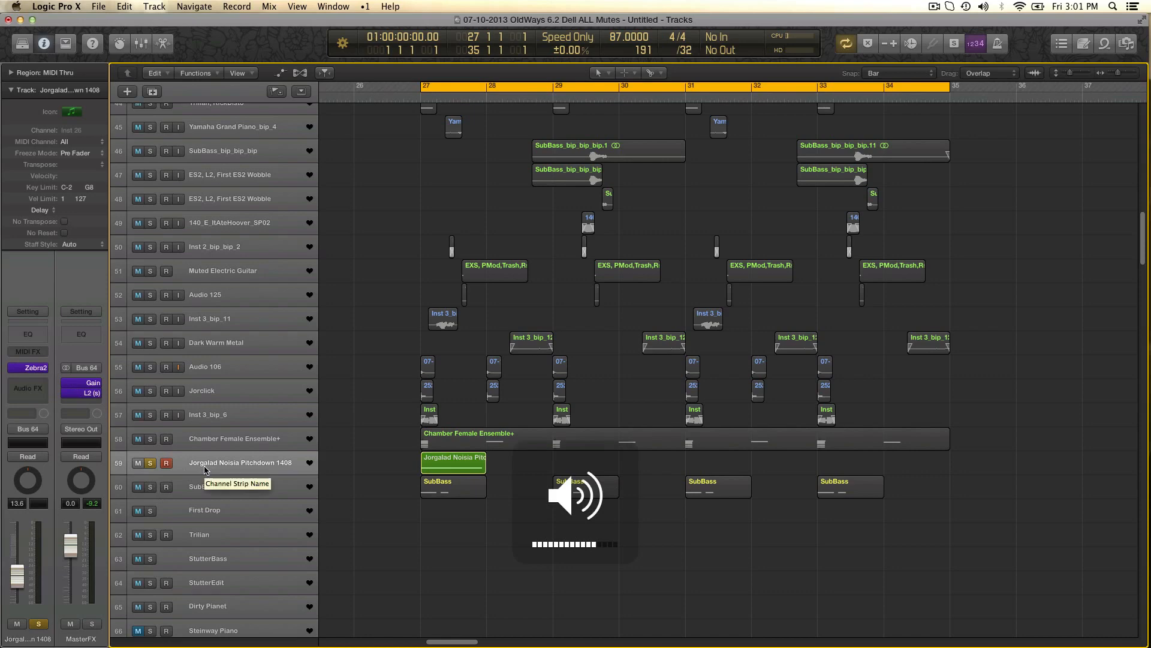
key("space")
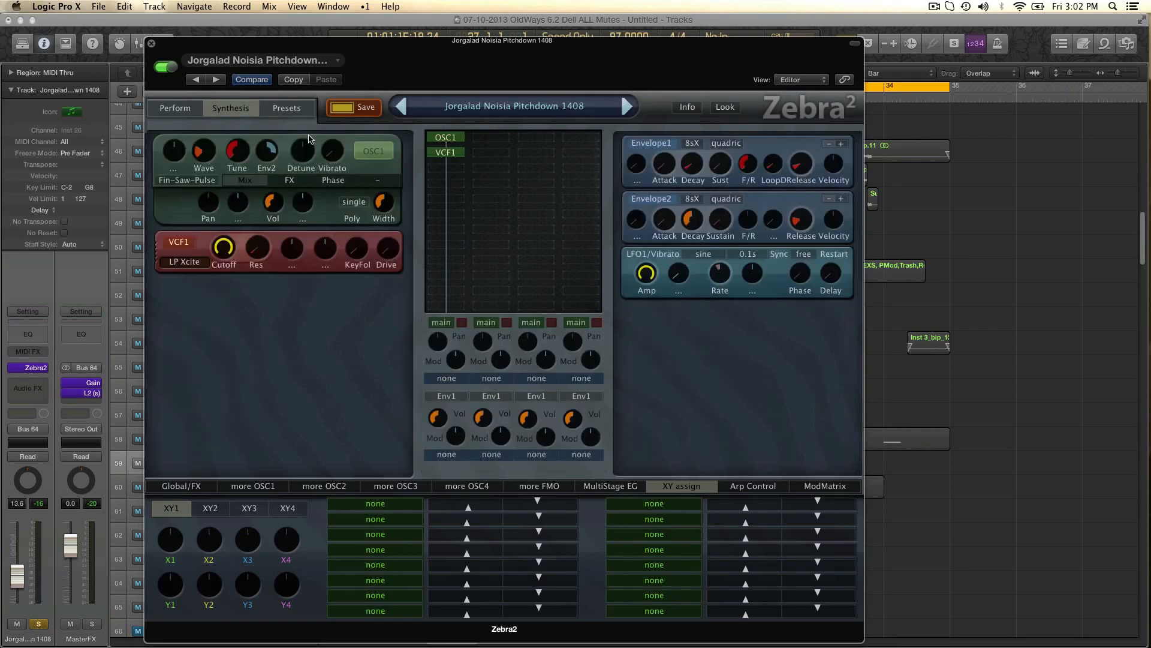
Show the Global/FX section and add OSC2 to the patch grid beside OSC1
left_click(180, 485)
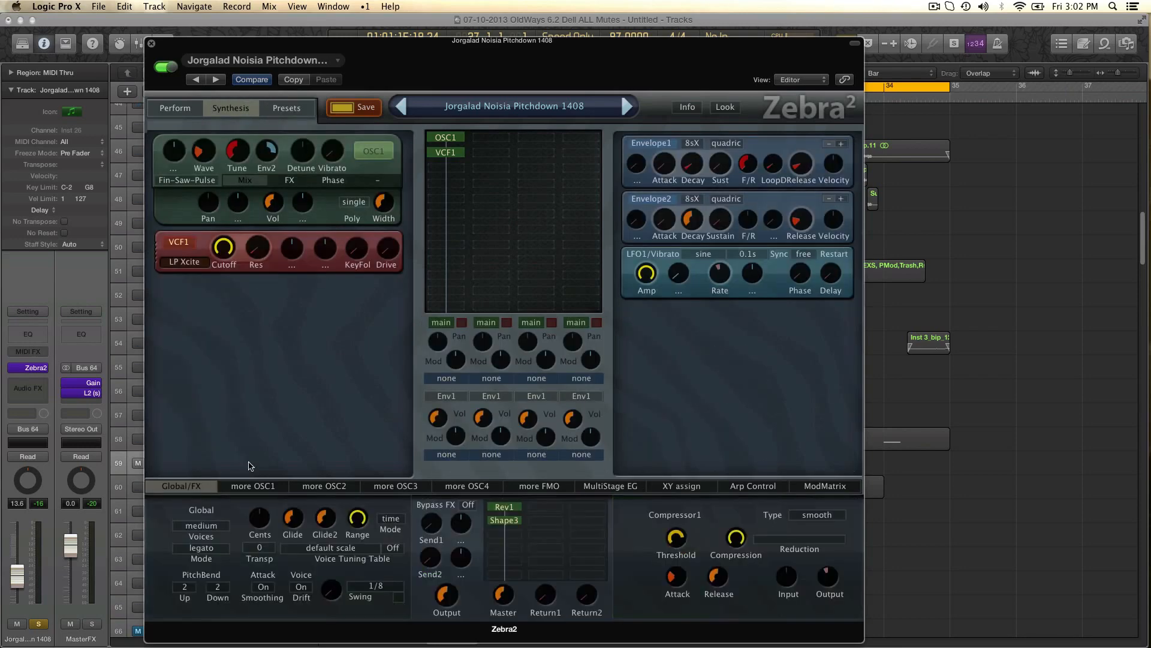
mouse_move(470, 240)
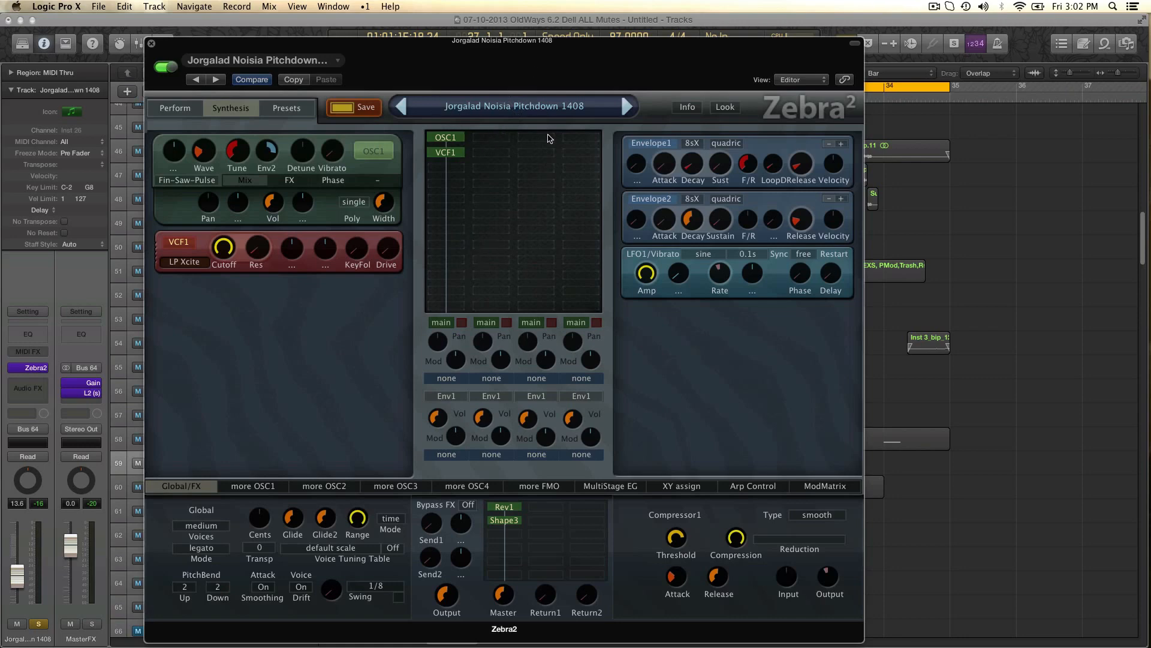
mouse_move(544, 142)
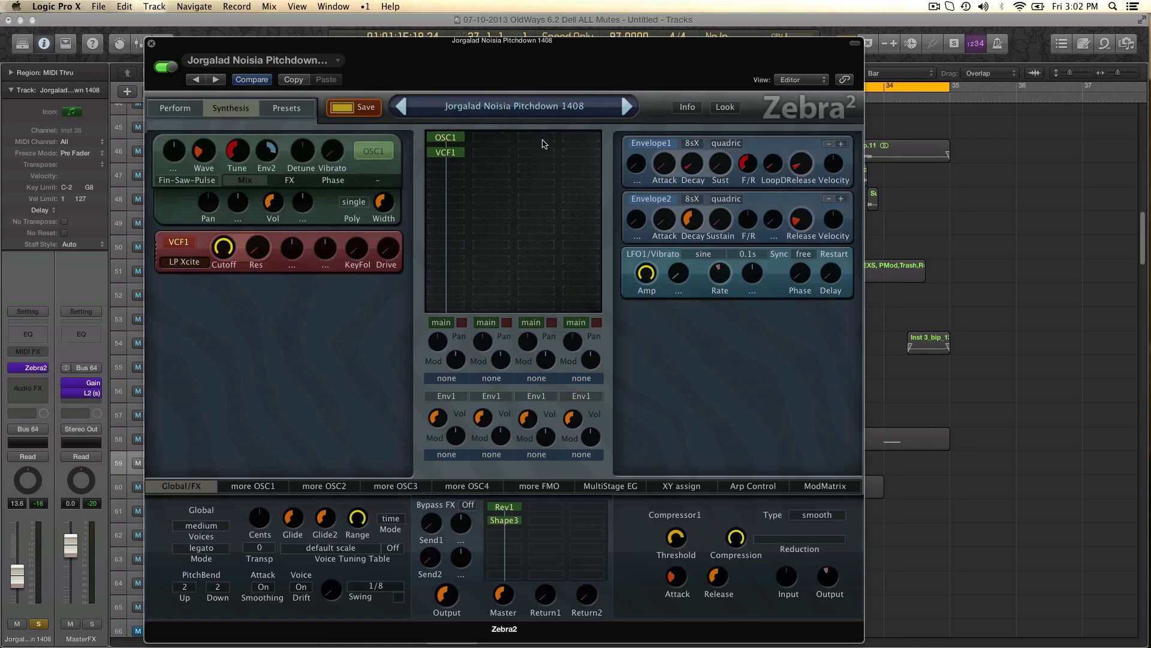
left_click(535, 136)
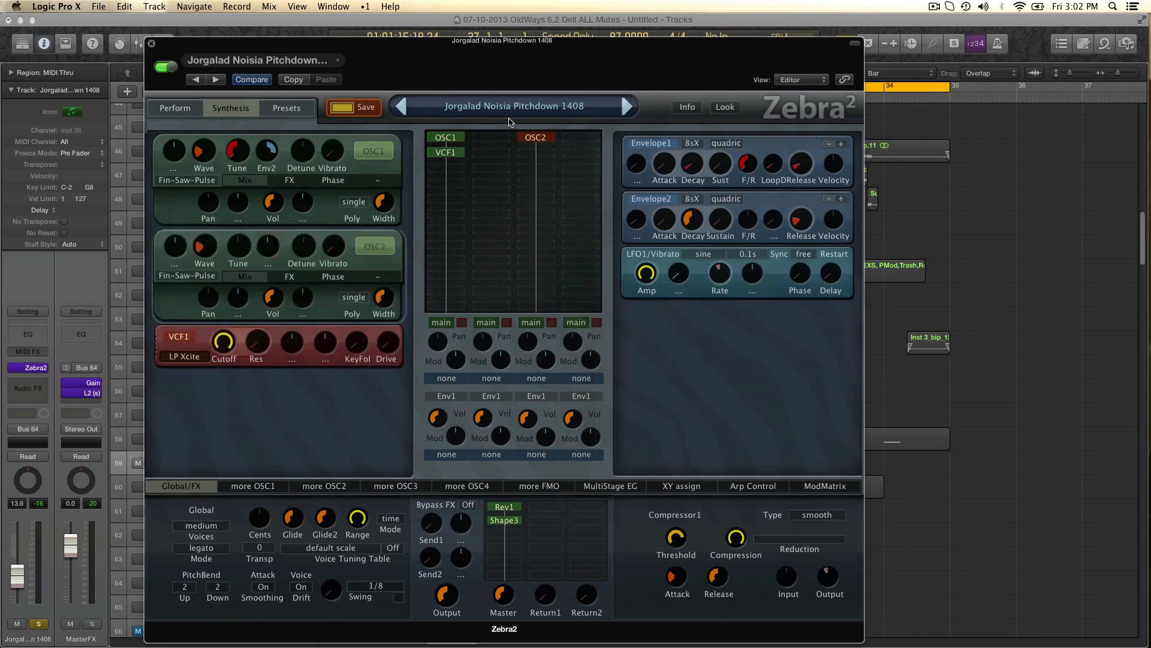
mouse_move(509, 238)
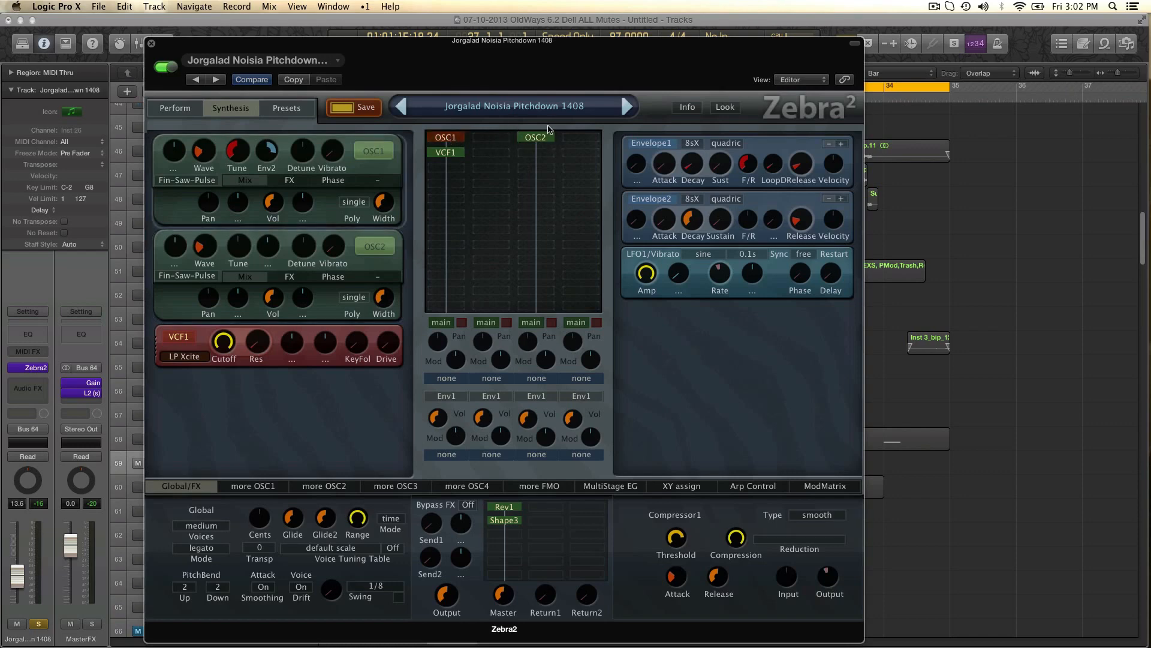
mouse_move(332, 233)
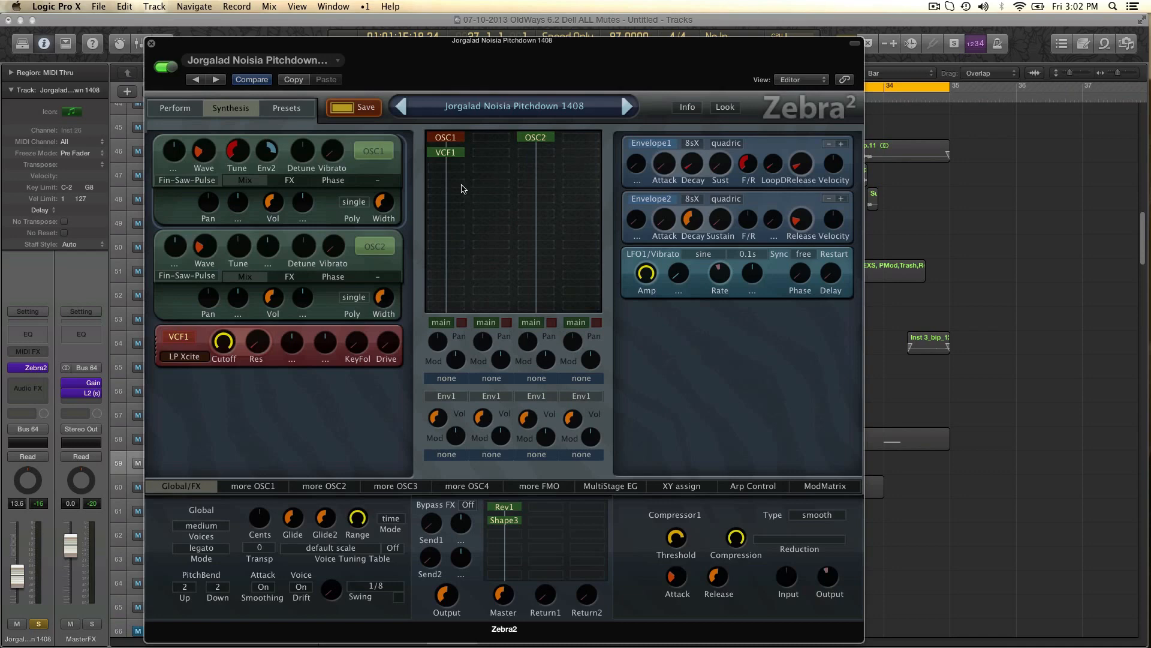
mouse_move(523, 145)
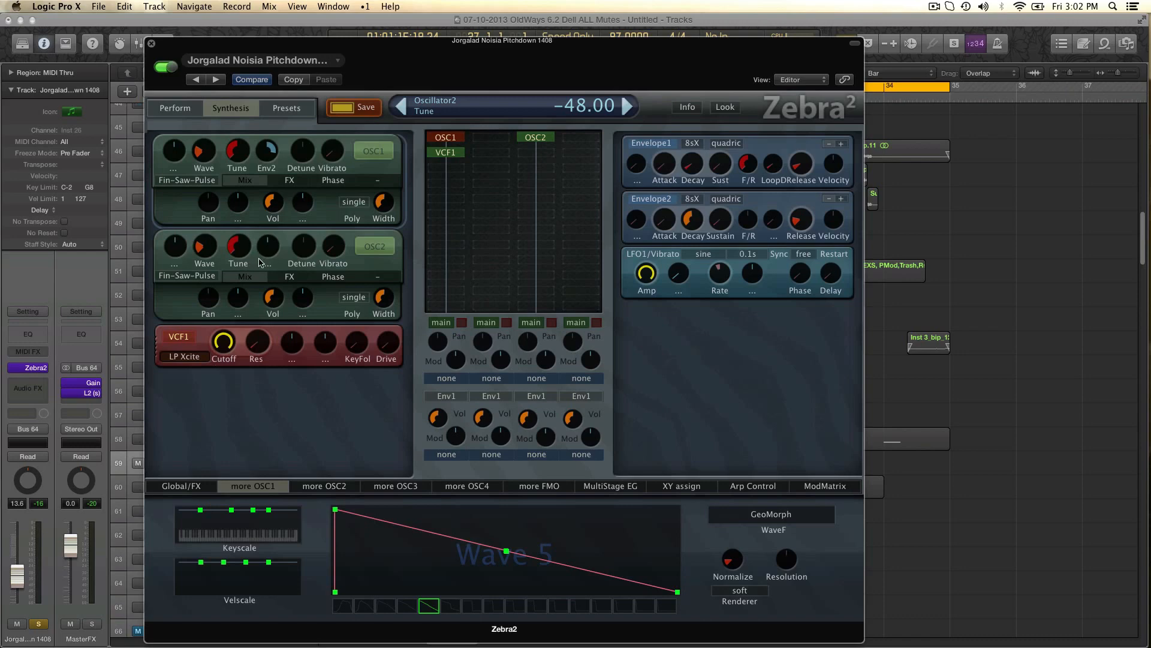
Apply the Expander spectral effect at value 100 to OSC2, tuned -48 and modulated by Env2
left_click(260, 261)
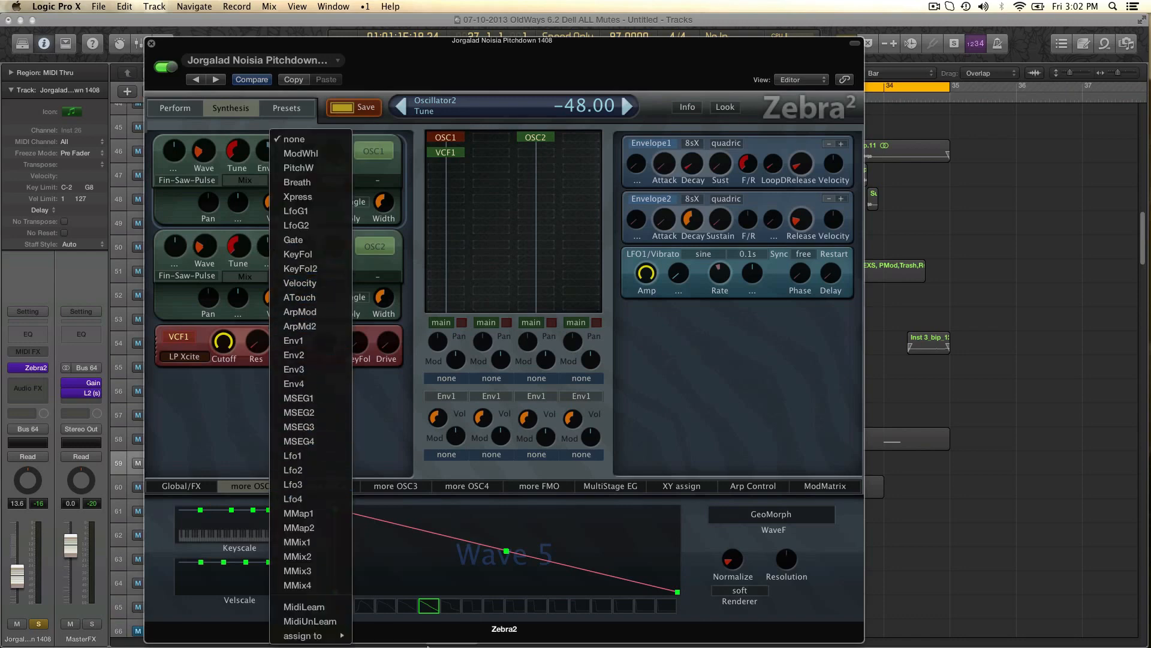
mouse_move(293, 340)
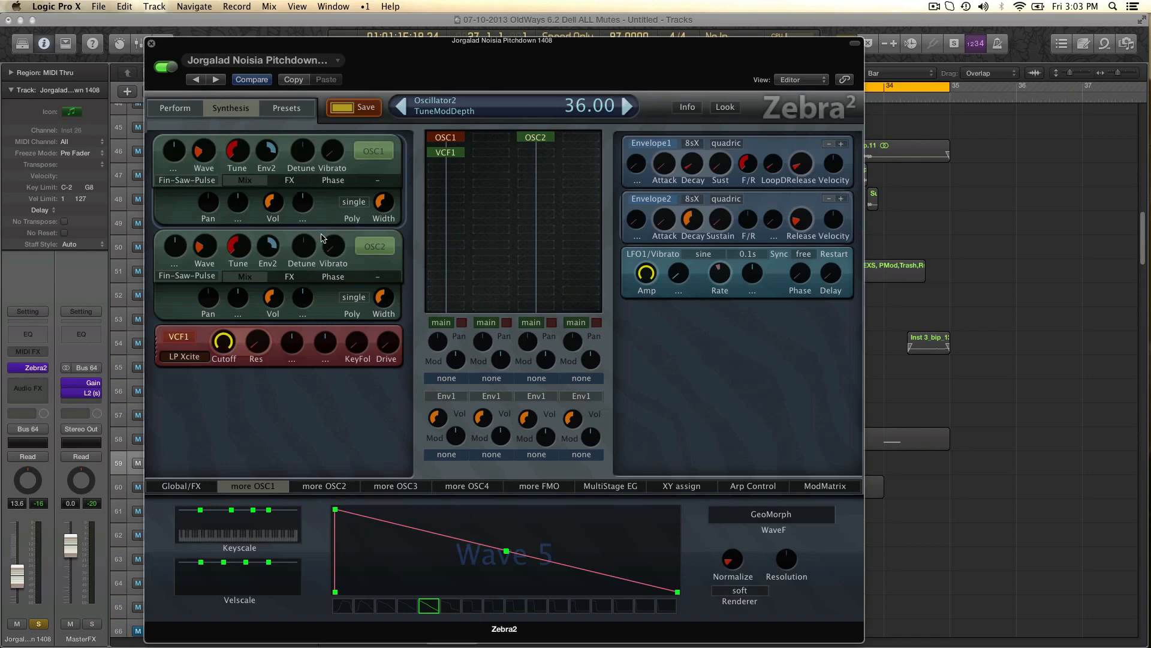
mouse_move(316, 207)
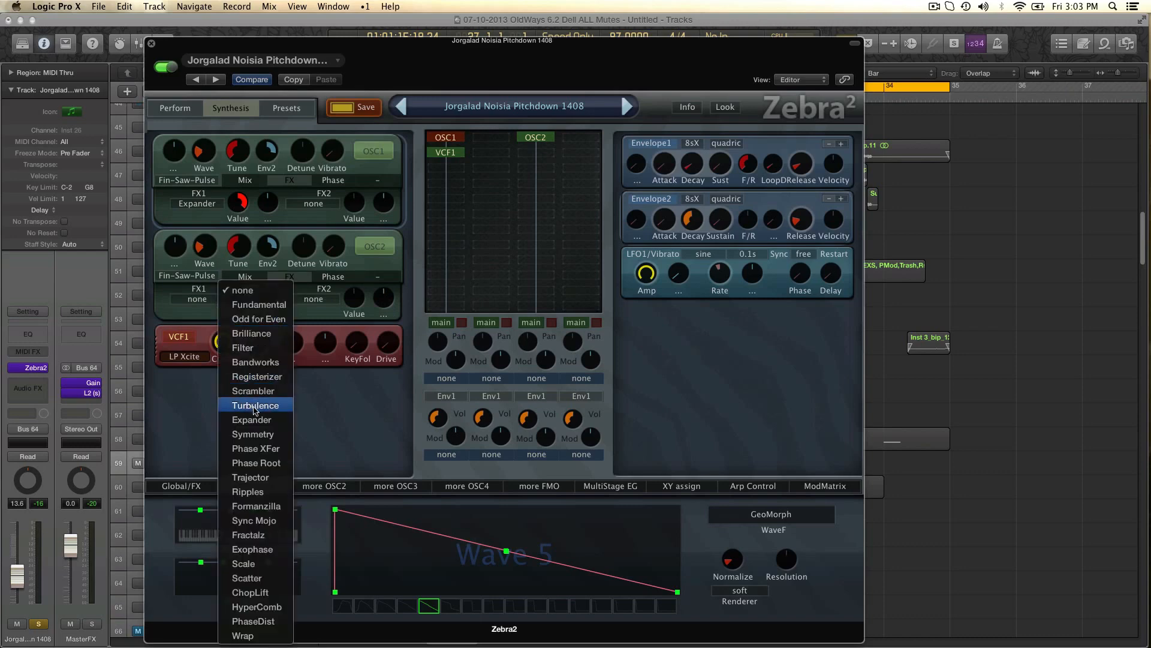
left_click(251, 420)
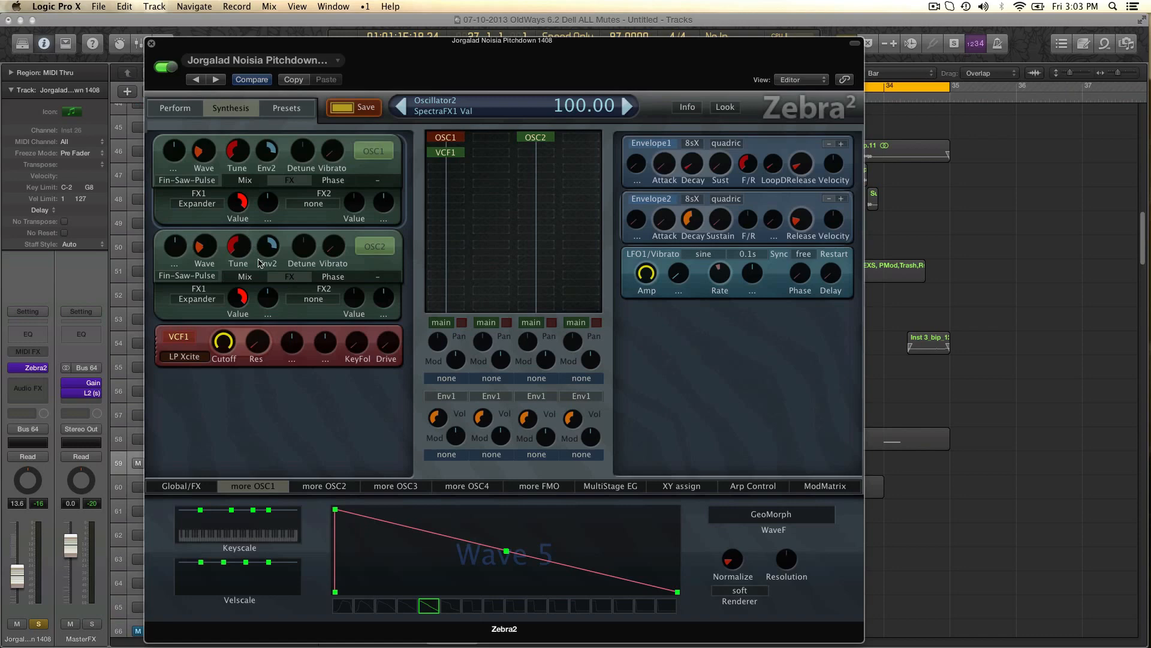
mouse_move(349, 187)
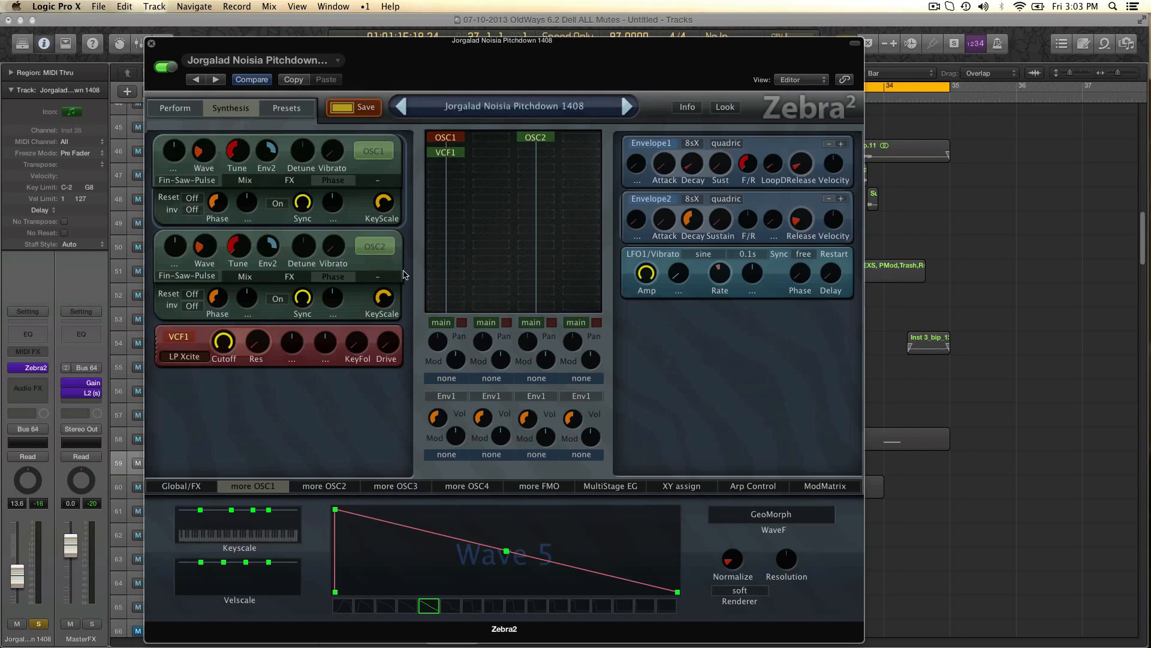
Switch OSC1 and OSC2 back to their Mix pages showing level and pan
left_click(289, 277)
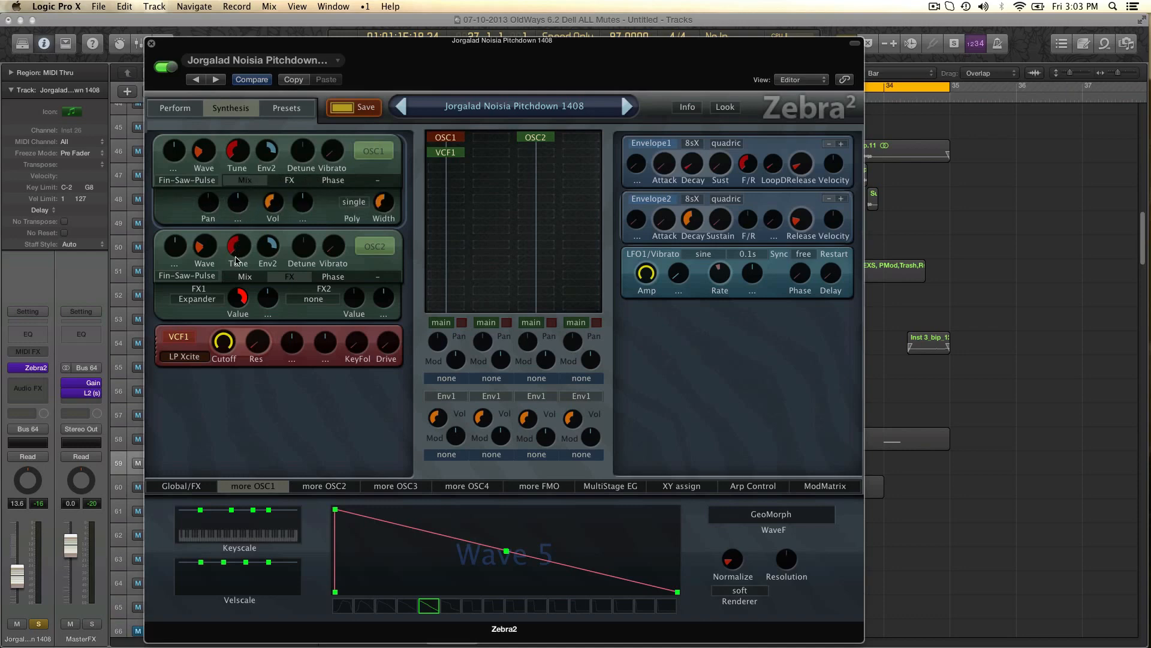
left_click(374, 244)
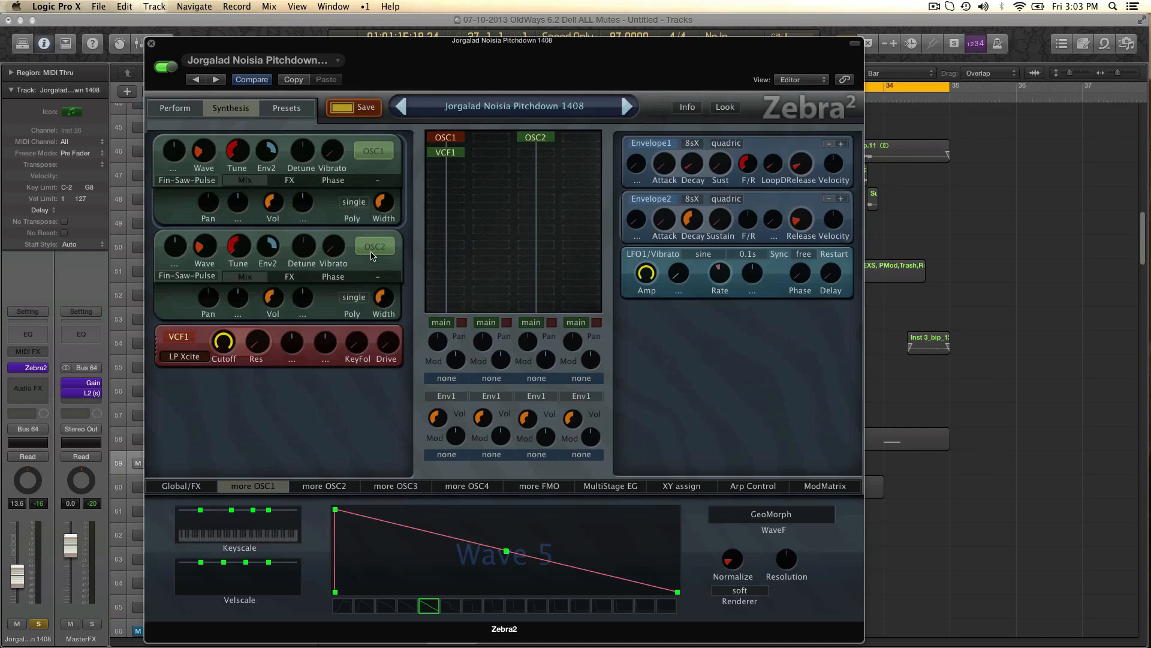
mouse_move(301, 255)
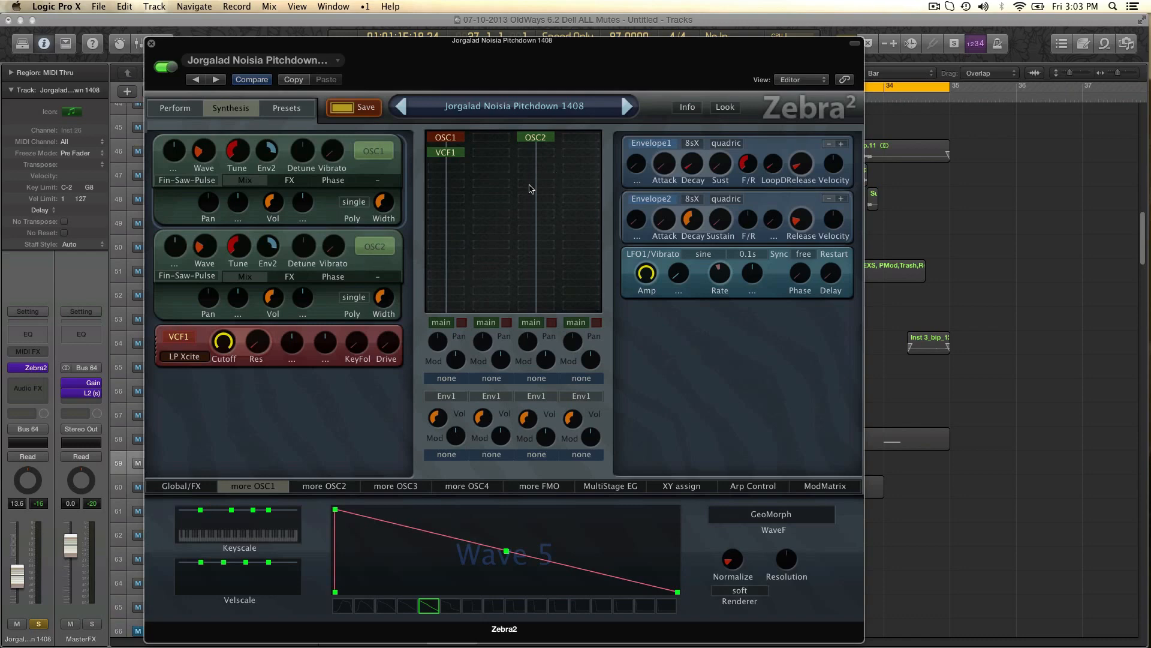
Place a VCF2 filter module in the grid slot under OSC2
left_click(535, 137)
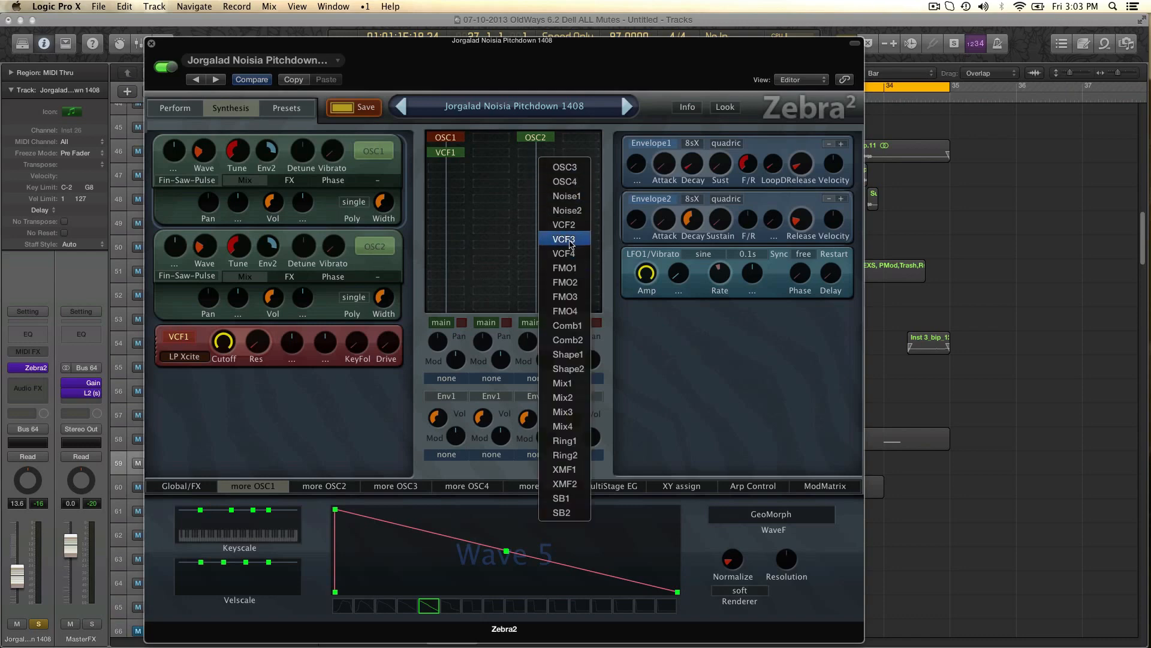
left_click(563, 224)
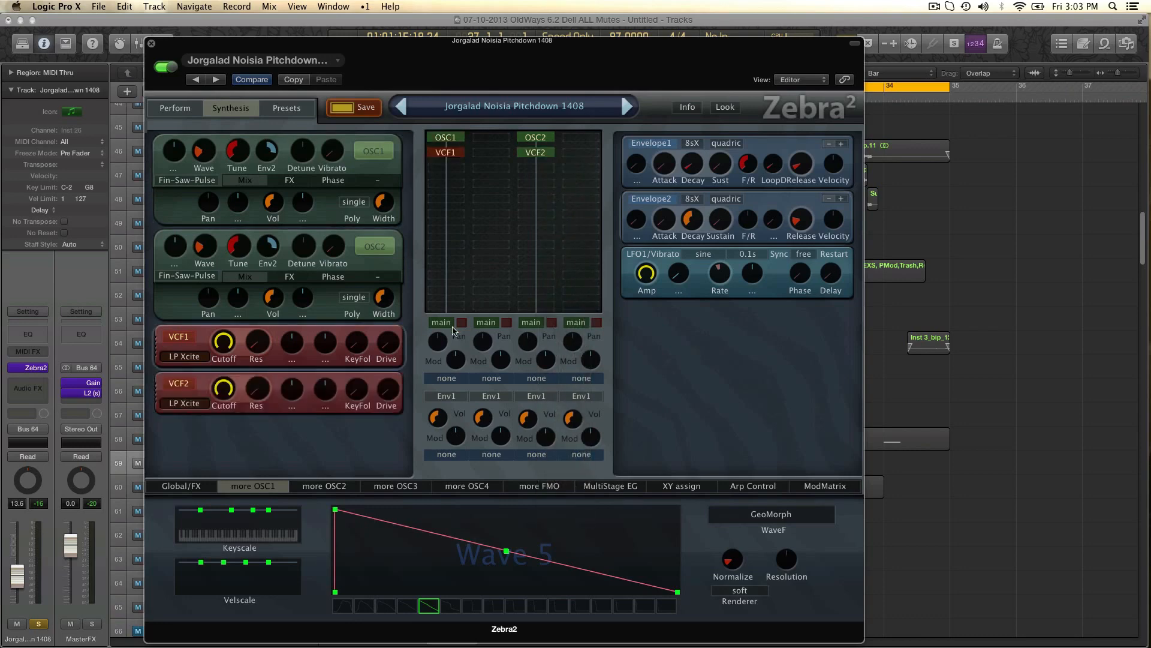
mouse_move(499, 338)
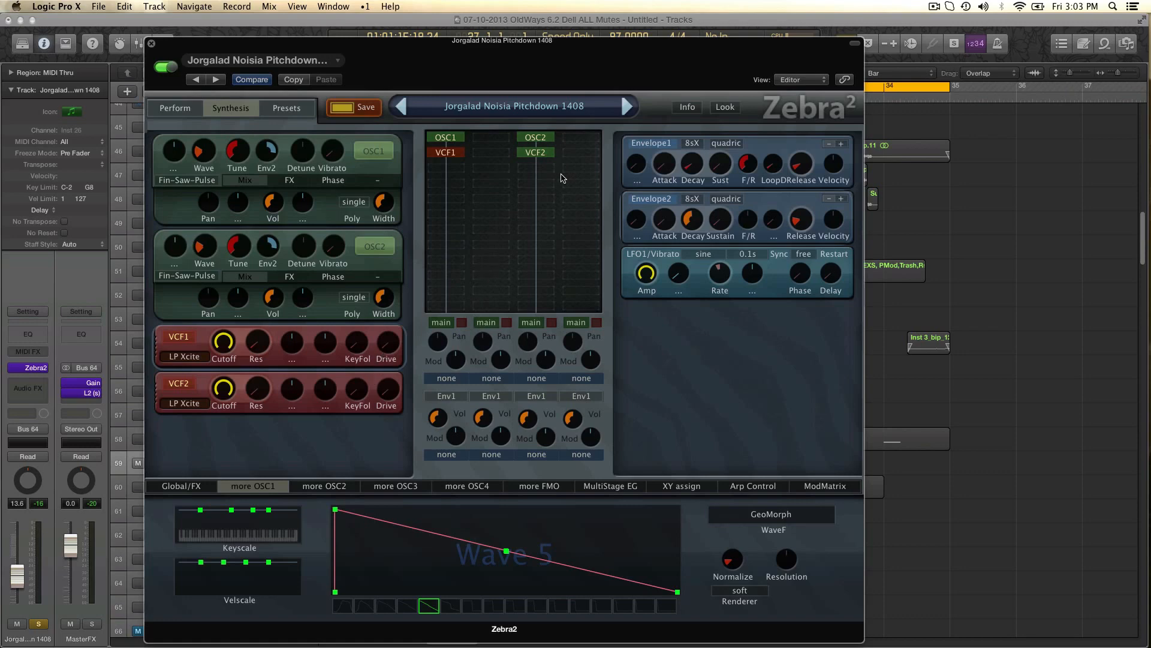
mouse_move(665, 207)
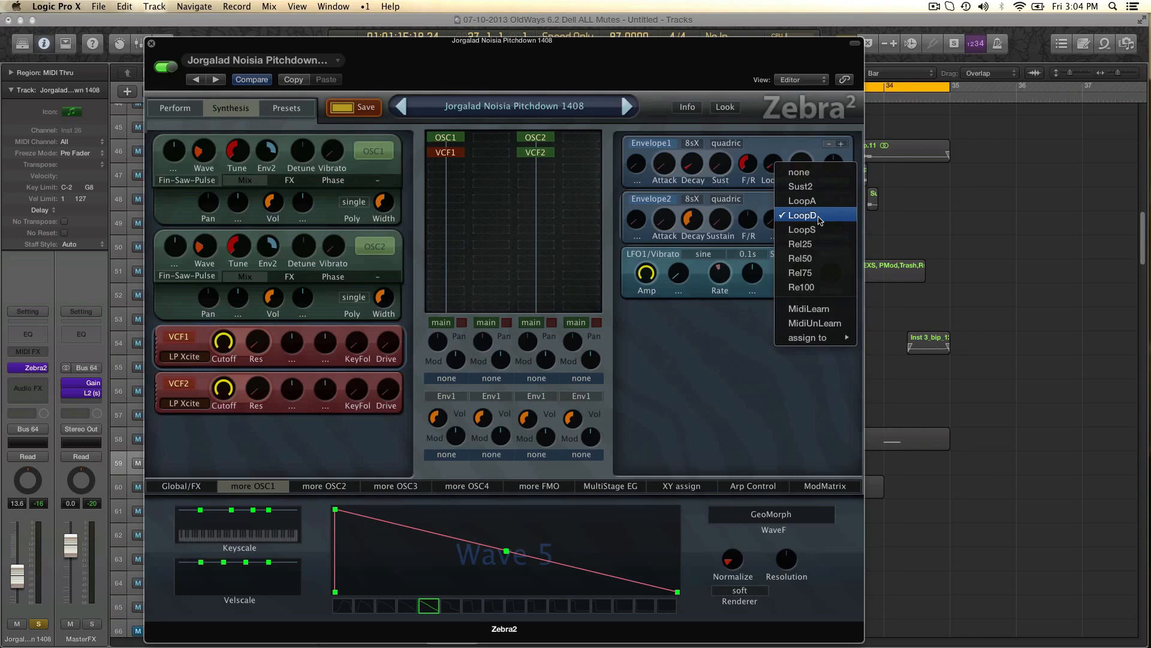
mouse_move(803, 229)
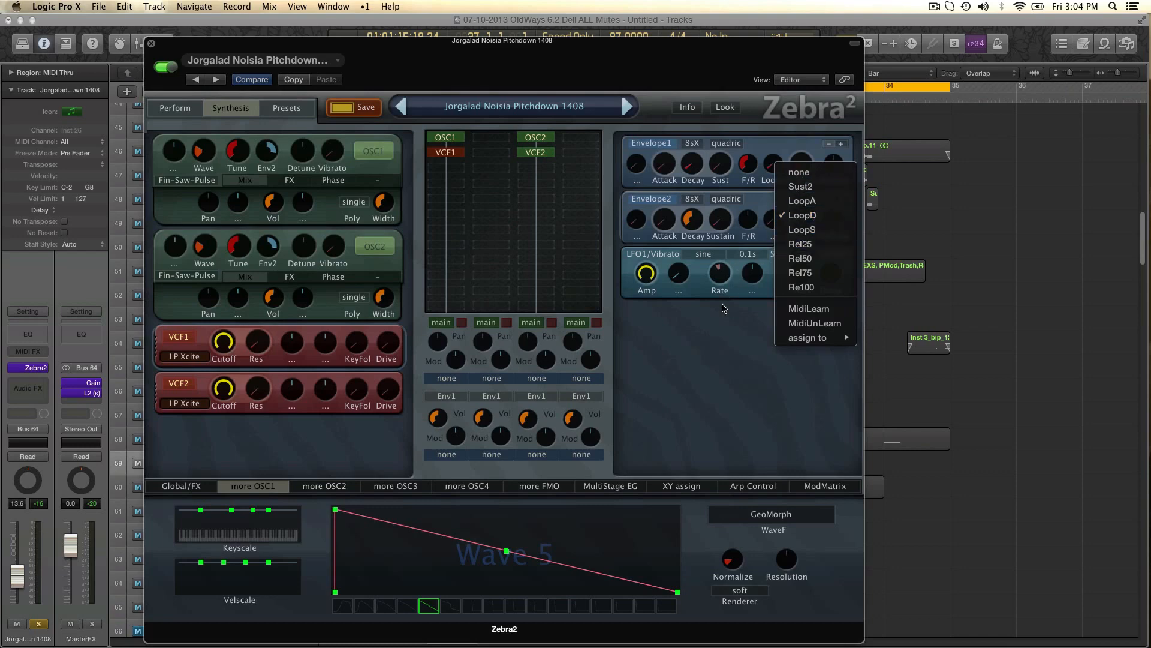
left_click(803, 215)
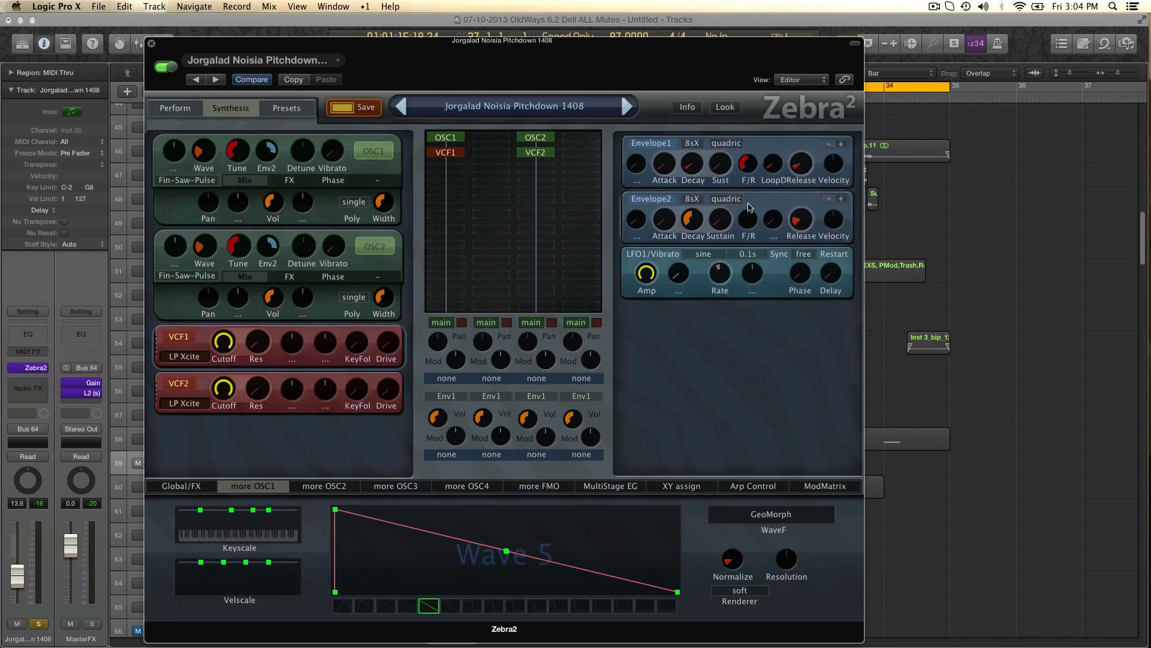
mouse_move(745, 269)
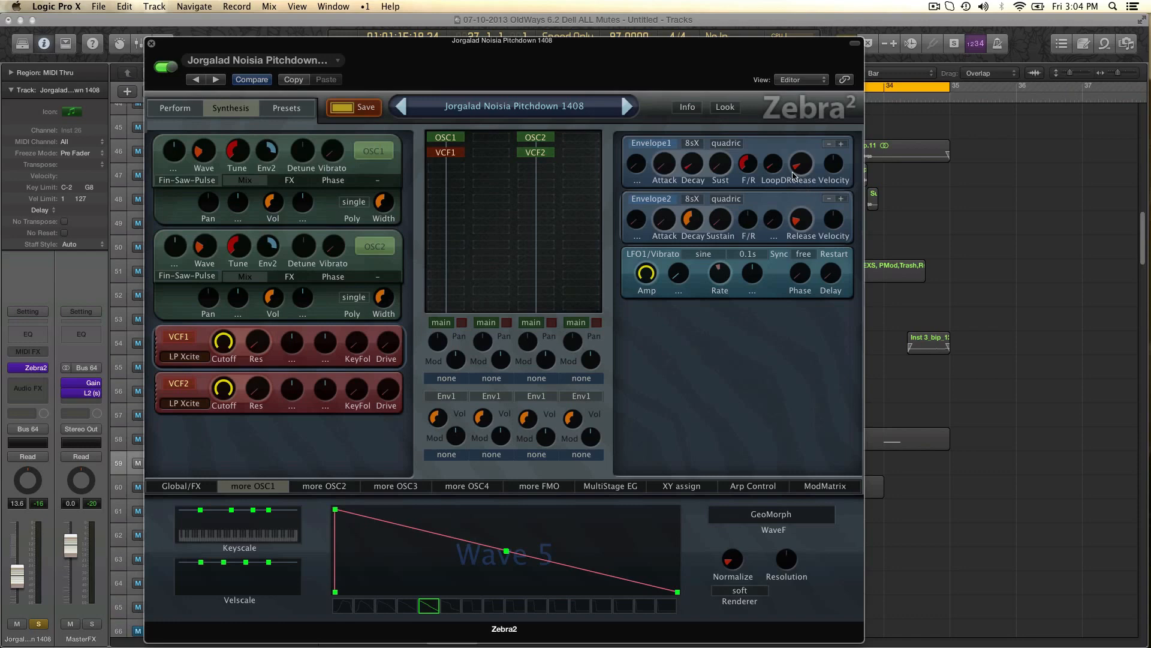
mouse_move(775, 207)
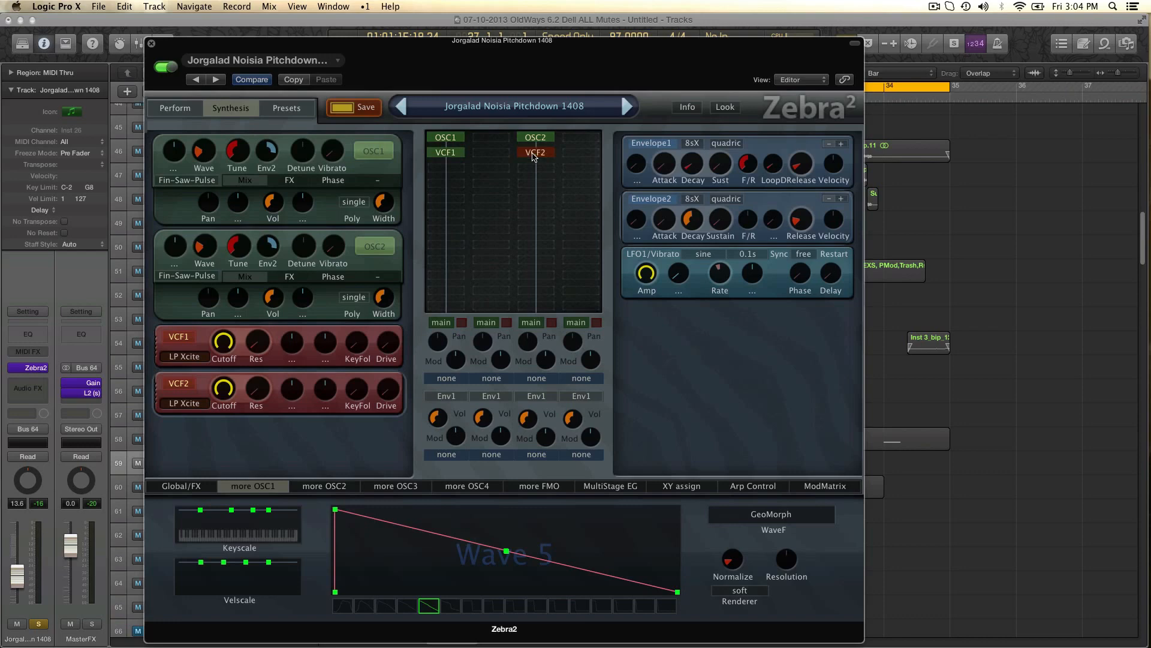
Assign a new Env3 to channel three's volume, adding Envelope3 with v-slope shape
left_click(536, 396)
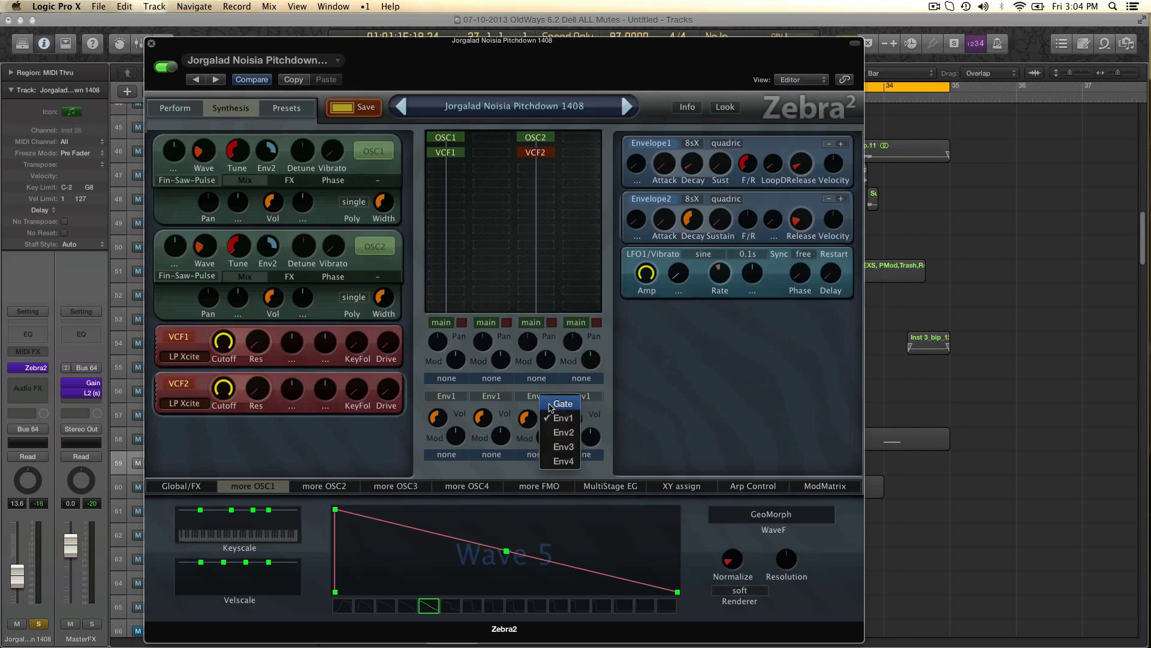
mouse_move(563, 432)
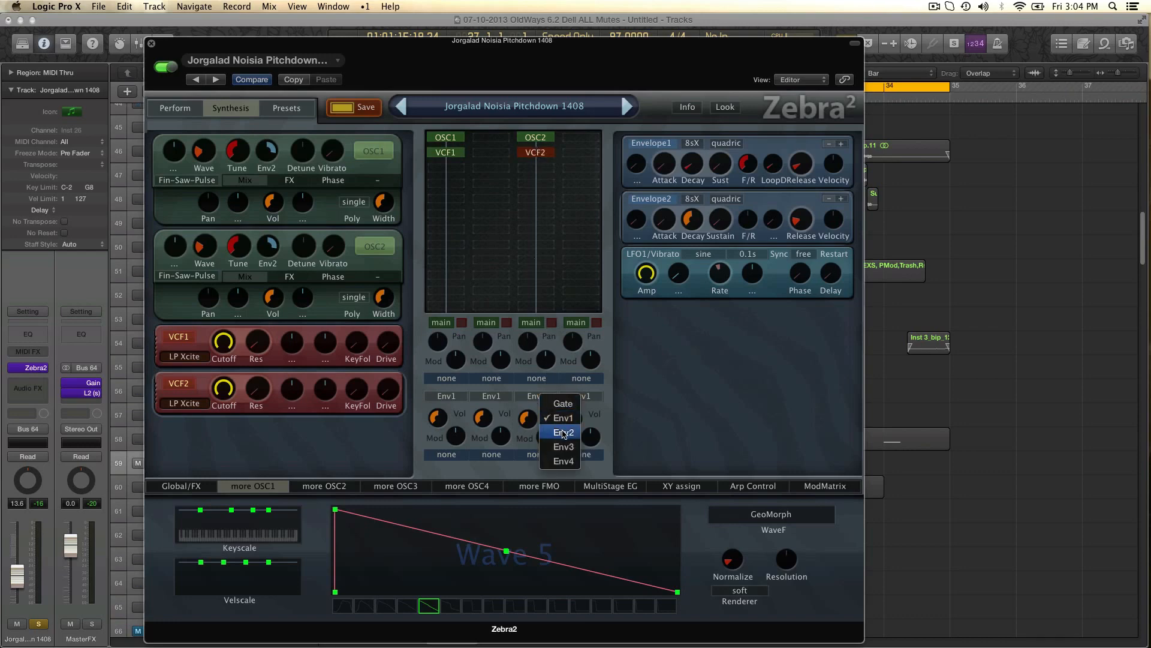
left_click(564, 446)
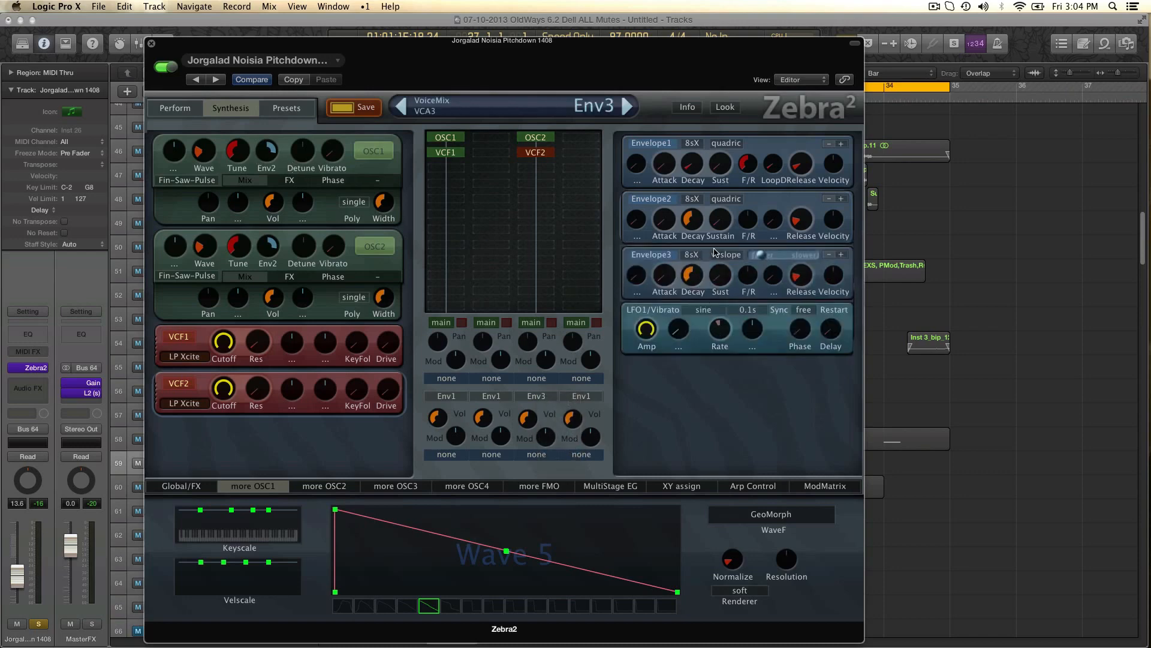
left_click(726, 254)
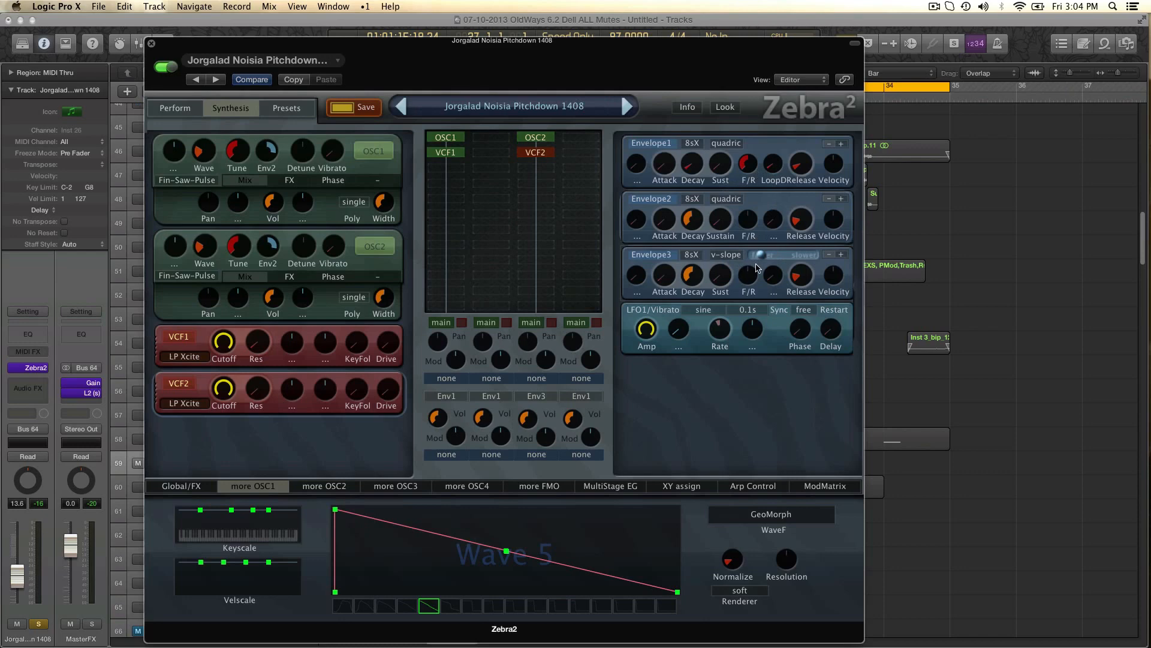
mouse_move(771, 280)
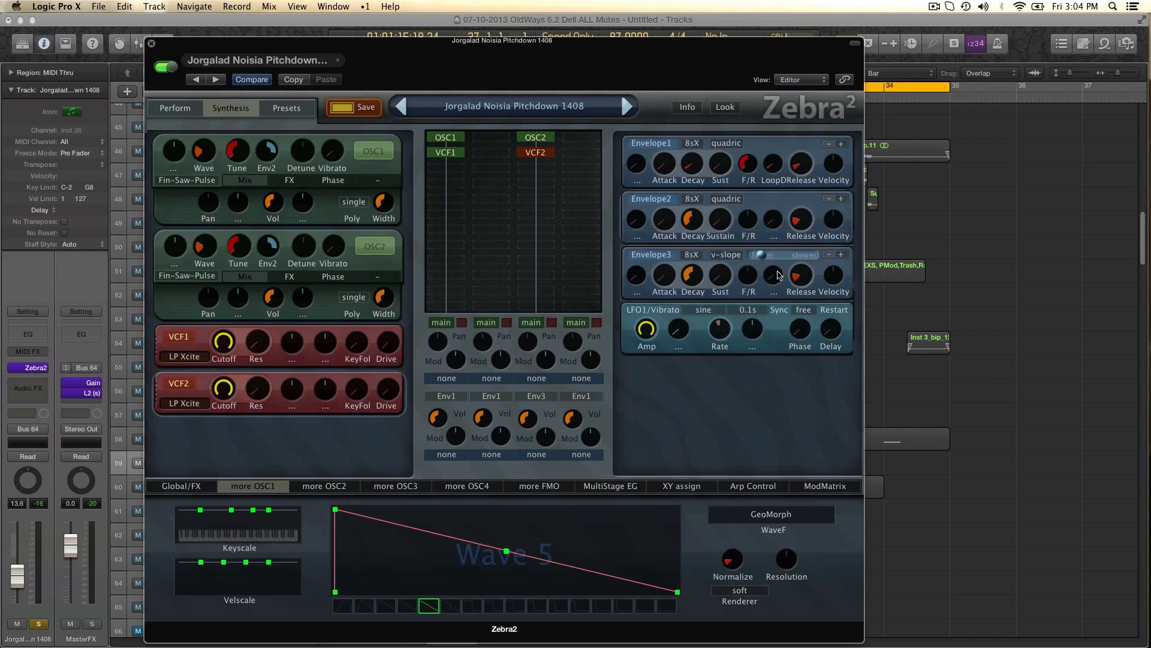
Bring up Envelope3's loop/release mode options from its F/R knob
right_click(771, 276)
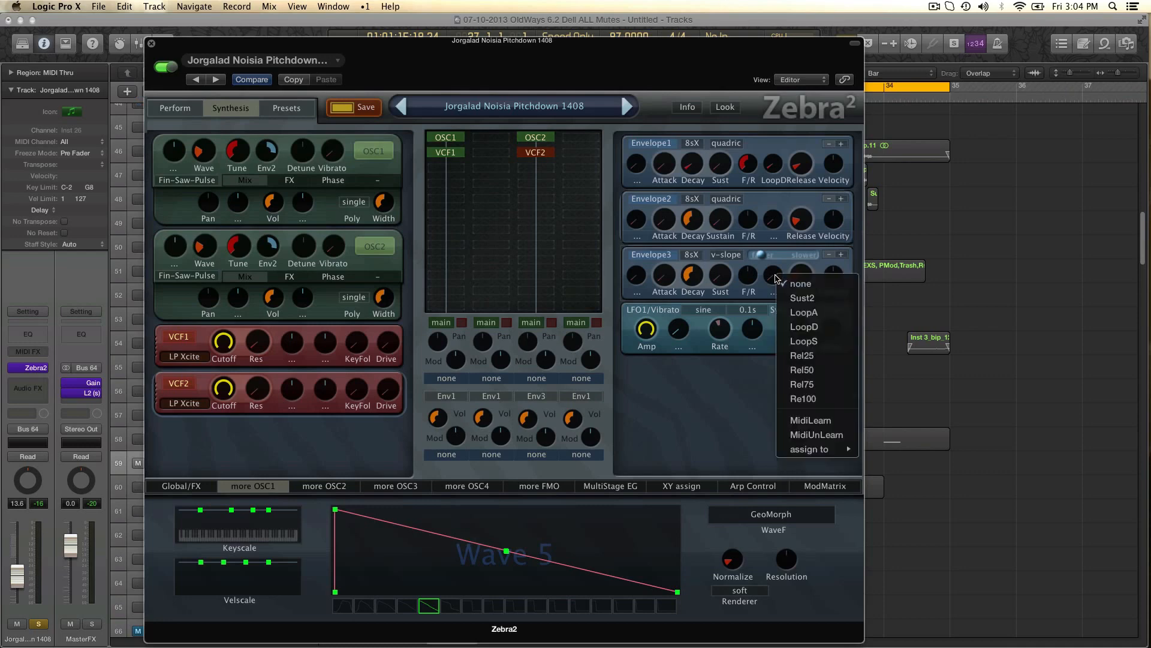
mouse_move(803, 312)
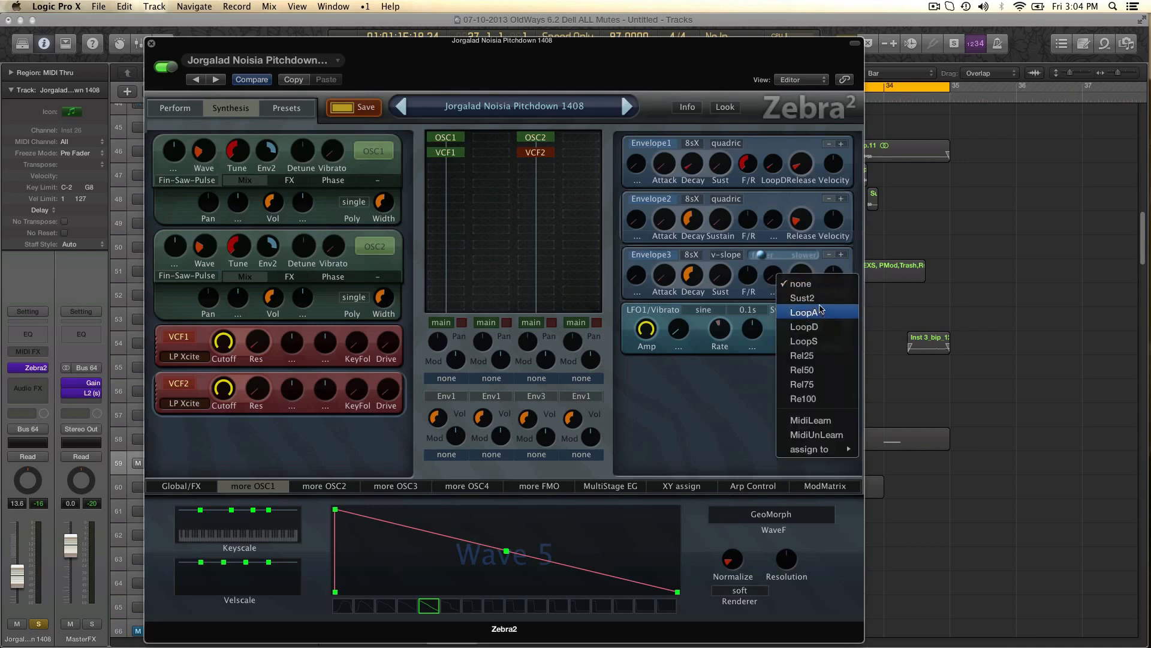
mouse_move(817, 326)
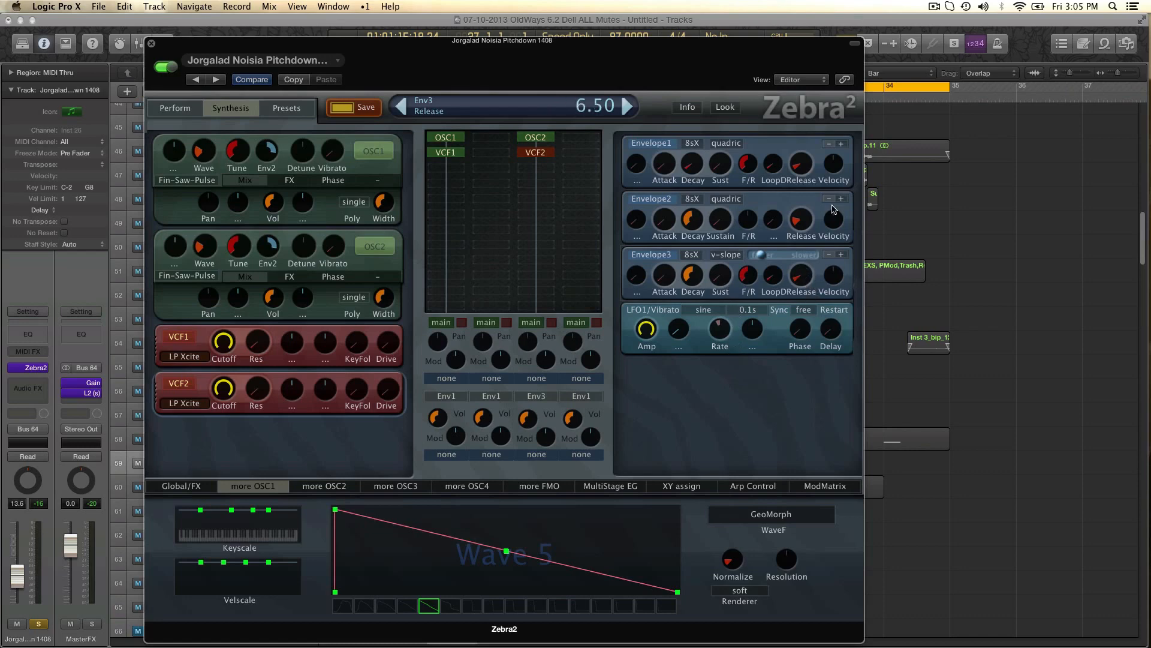
mouse_move(723, 178)
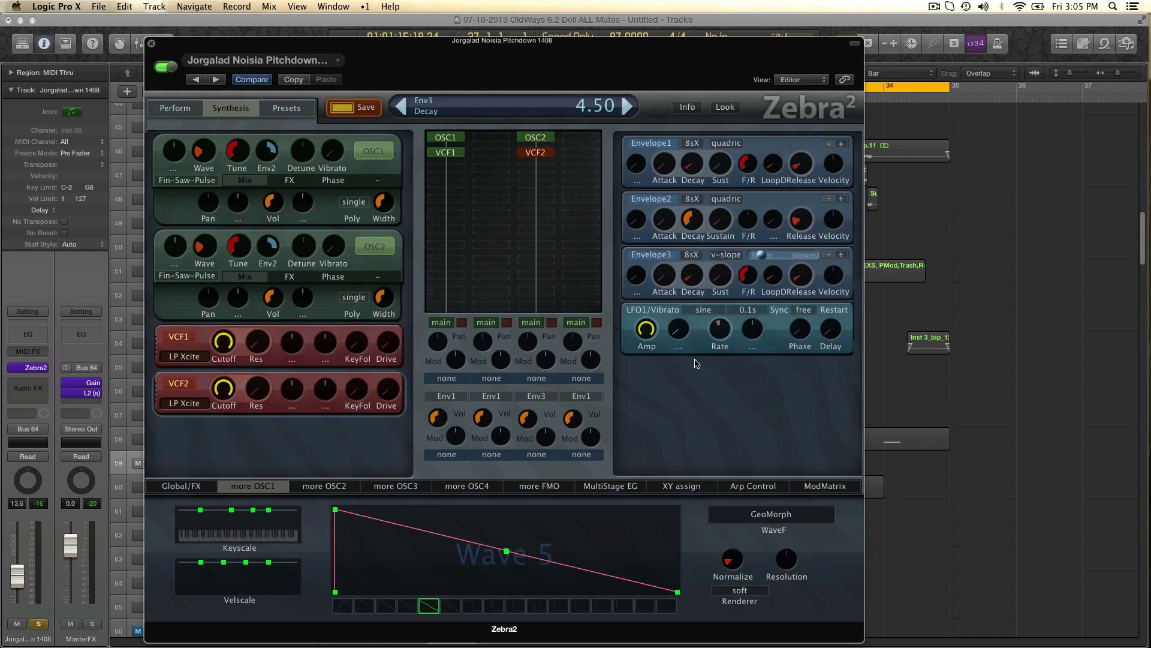
mouse_move(724, 277)
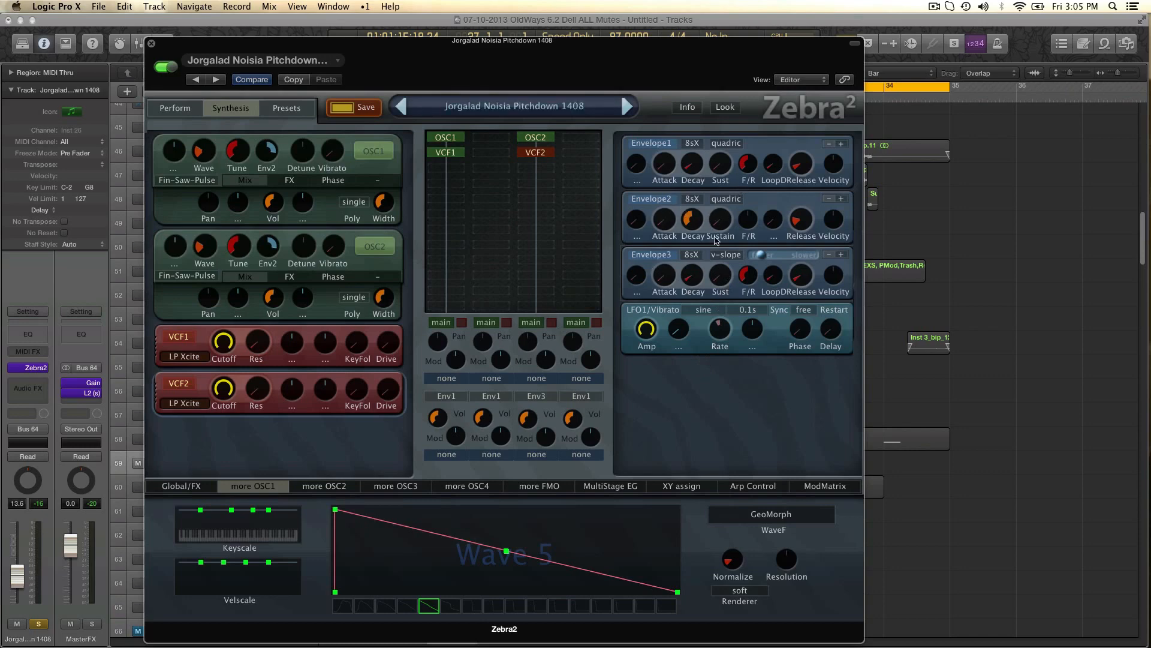
mouse_move(744, 225)
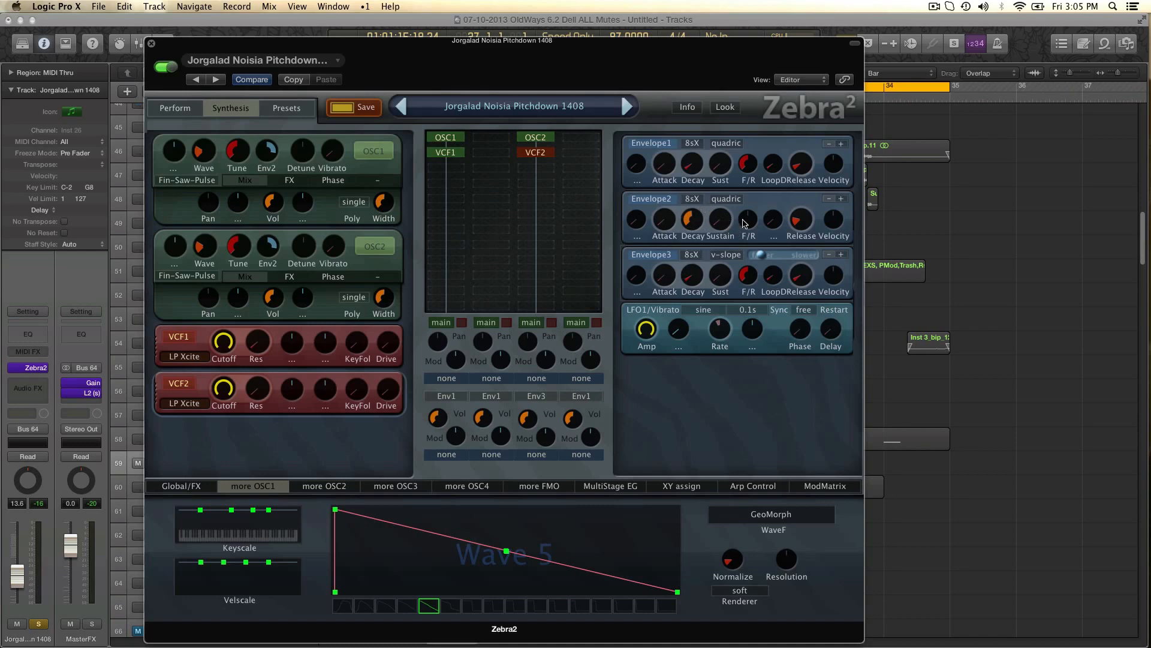
mouse_move(505, 296)
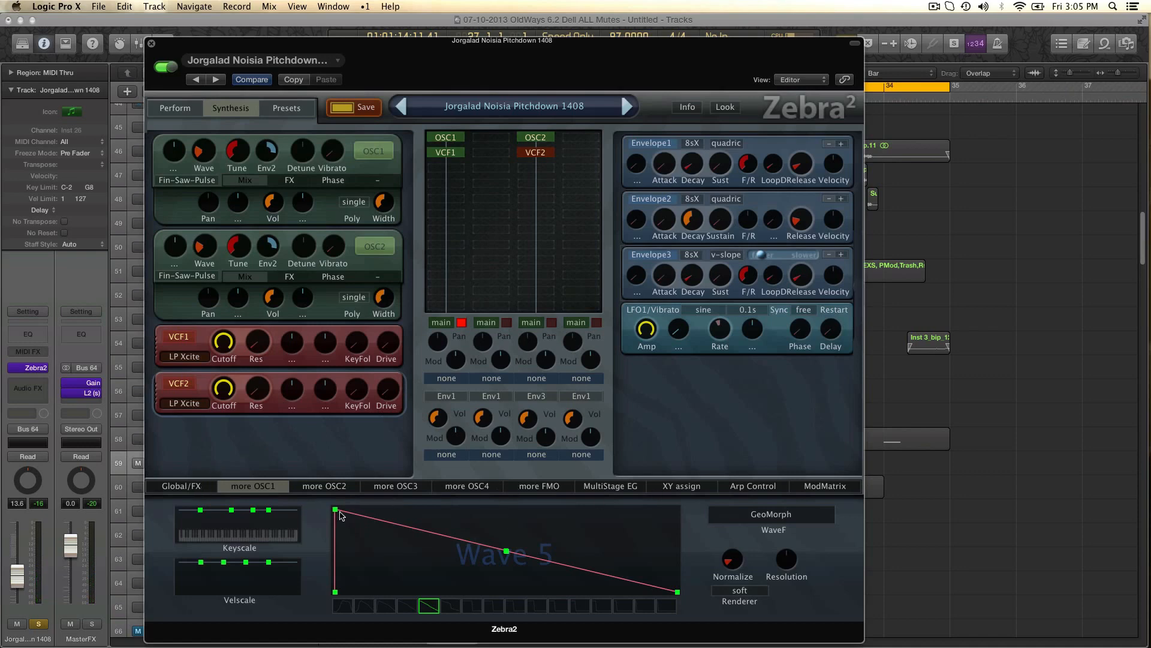
mouse_move(204, 488)
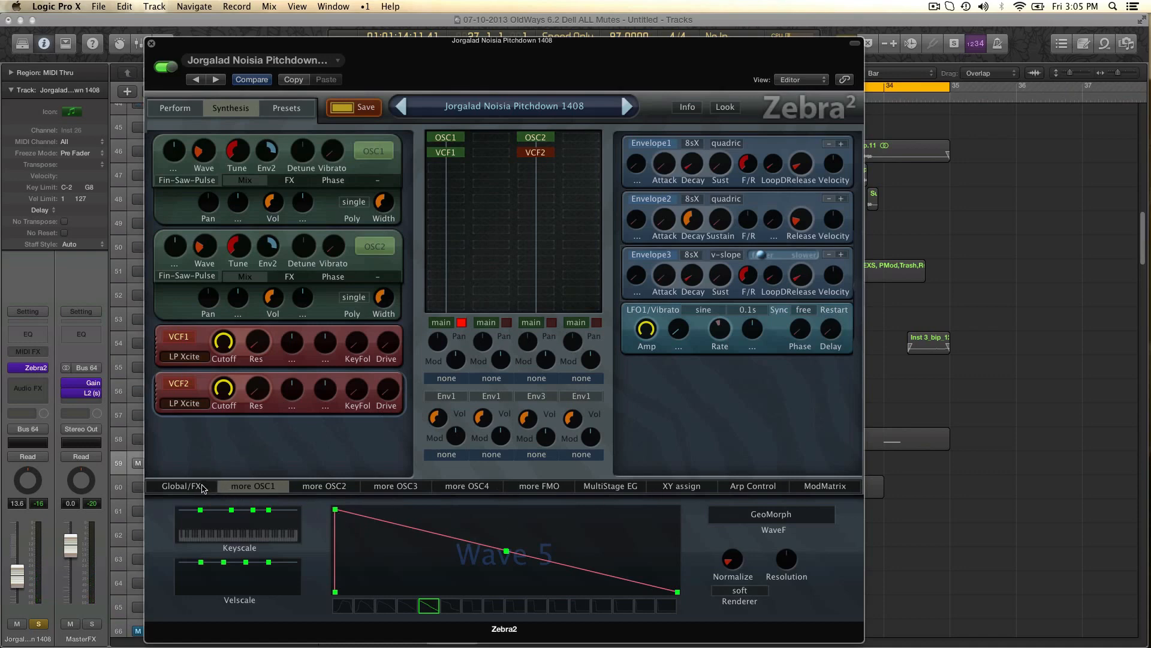
Set Rev1's Range to 0.00, show Shaper3's settings, then bring up VCF2's module options
left_click(181, 486)
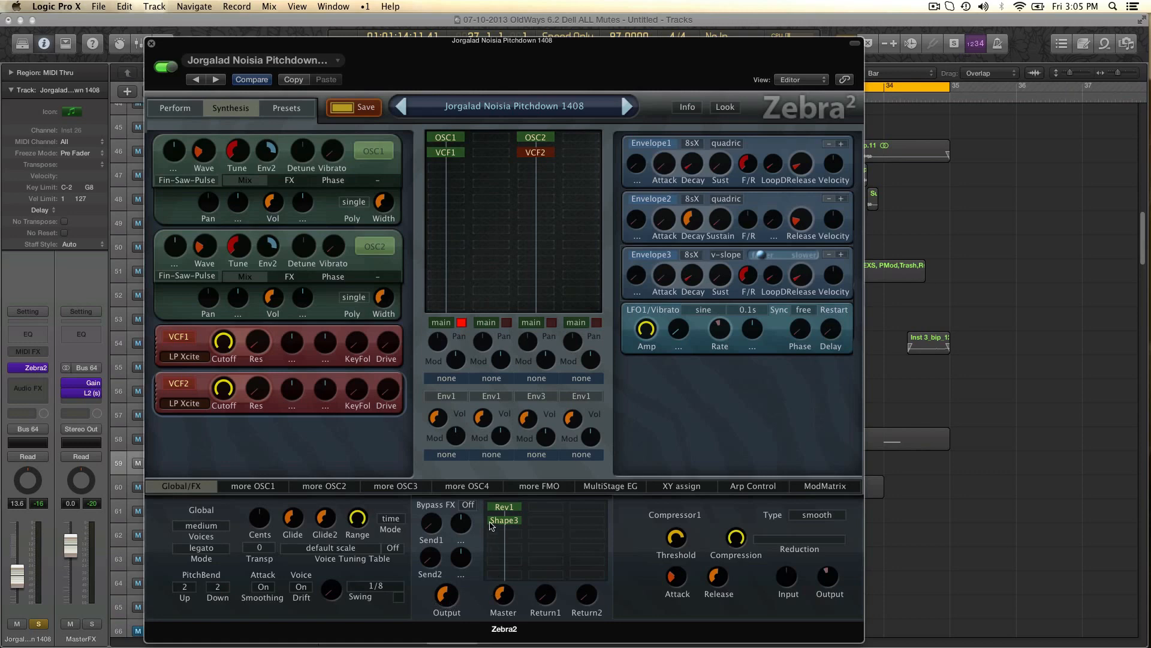
left_click(504, 506)
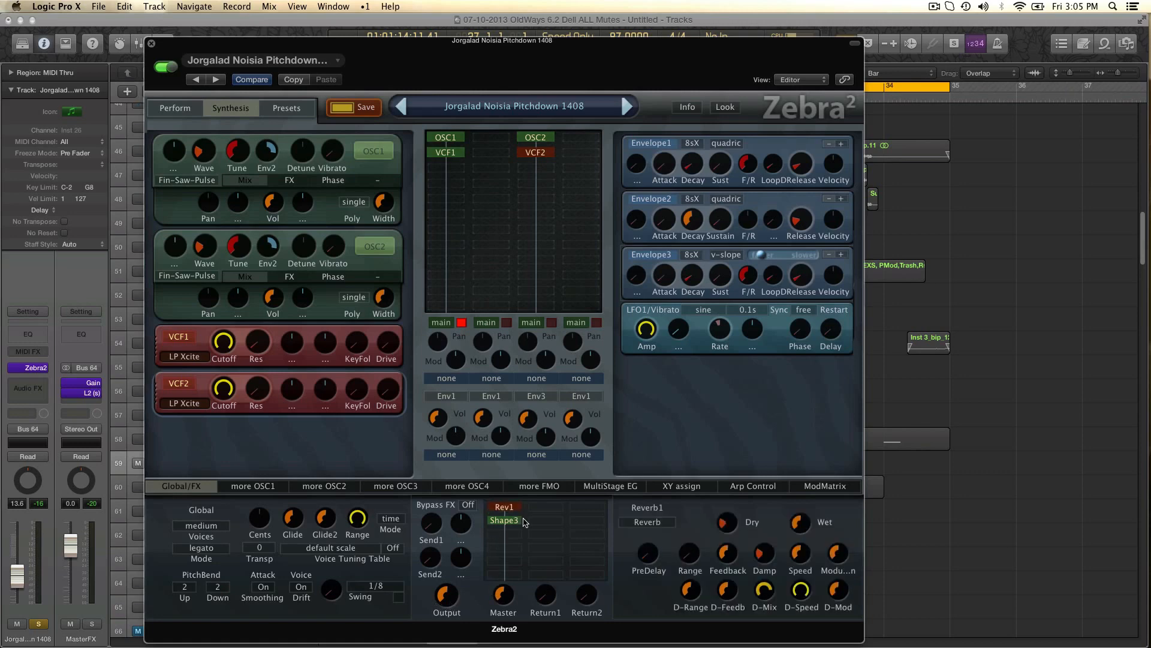
mouse_move(850, 549)
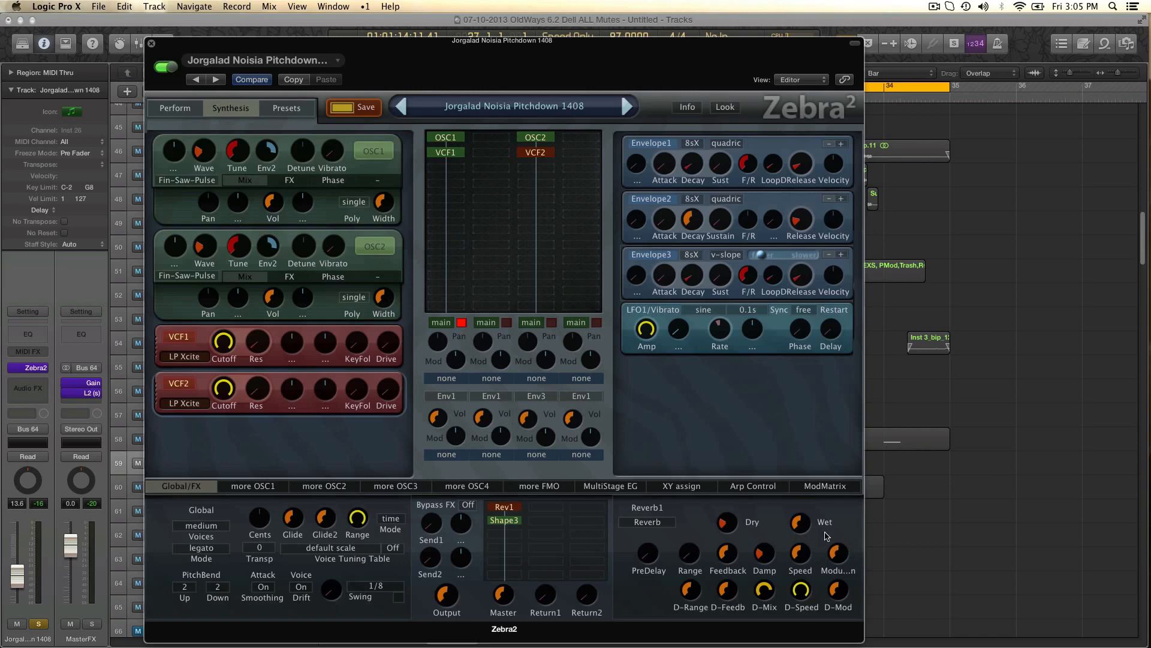
mouse_move(720, 491)
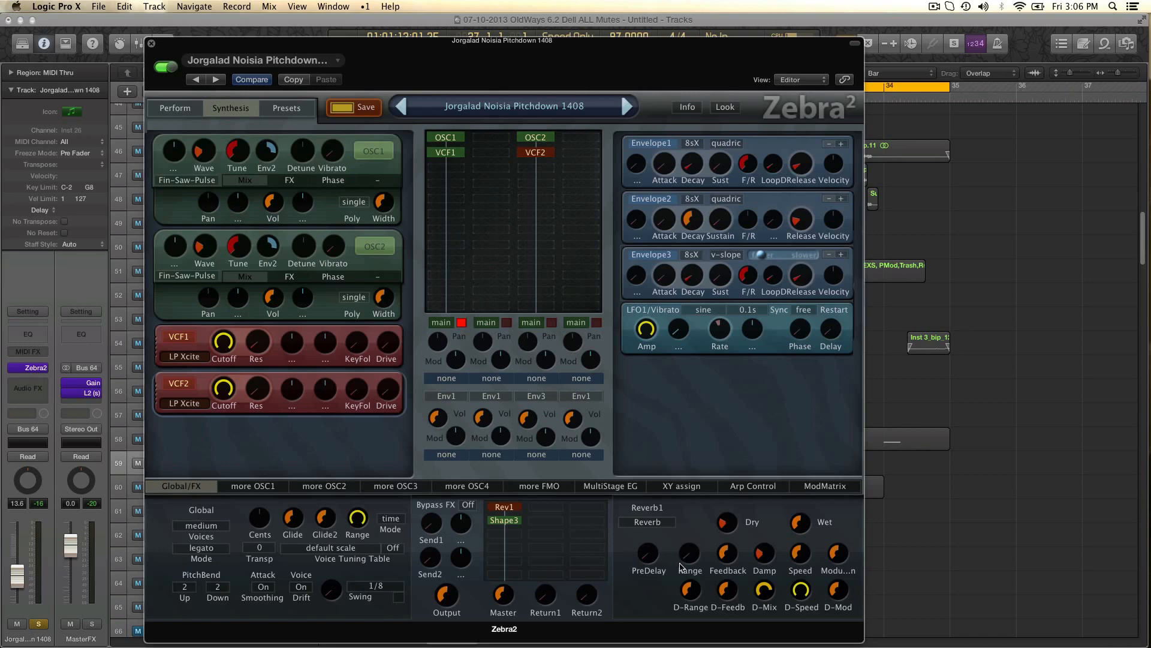
mouse_move(681, 520)
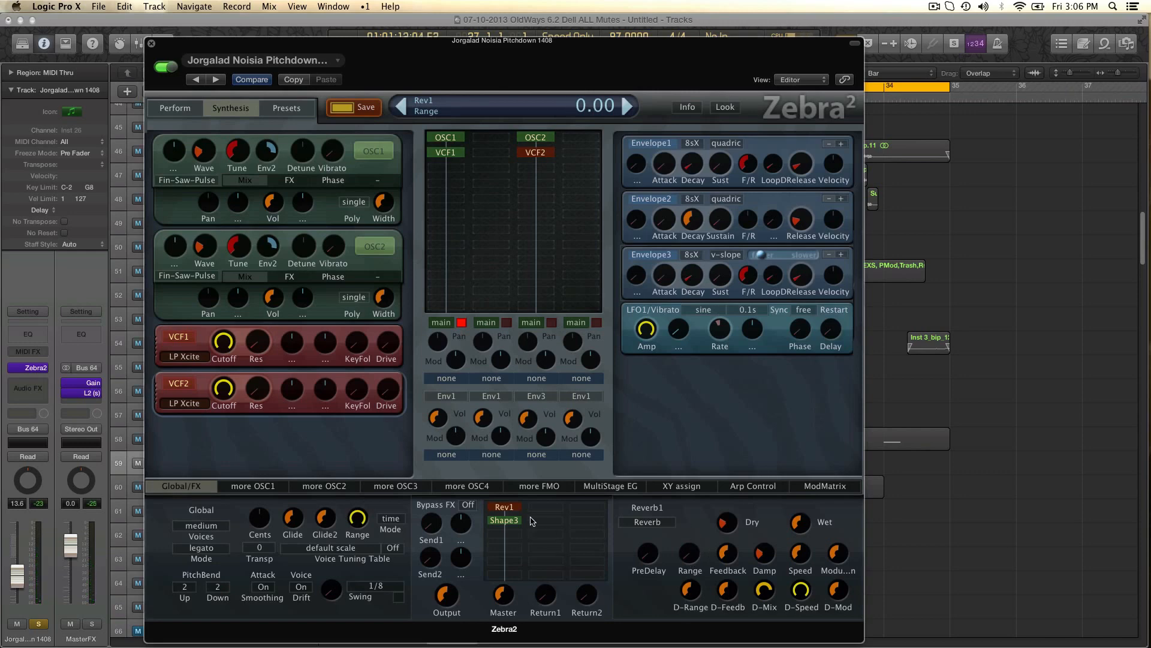
left_click(504, 519)
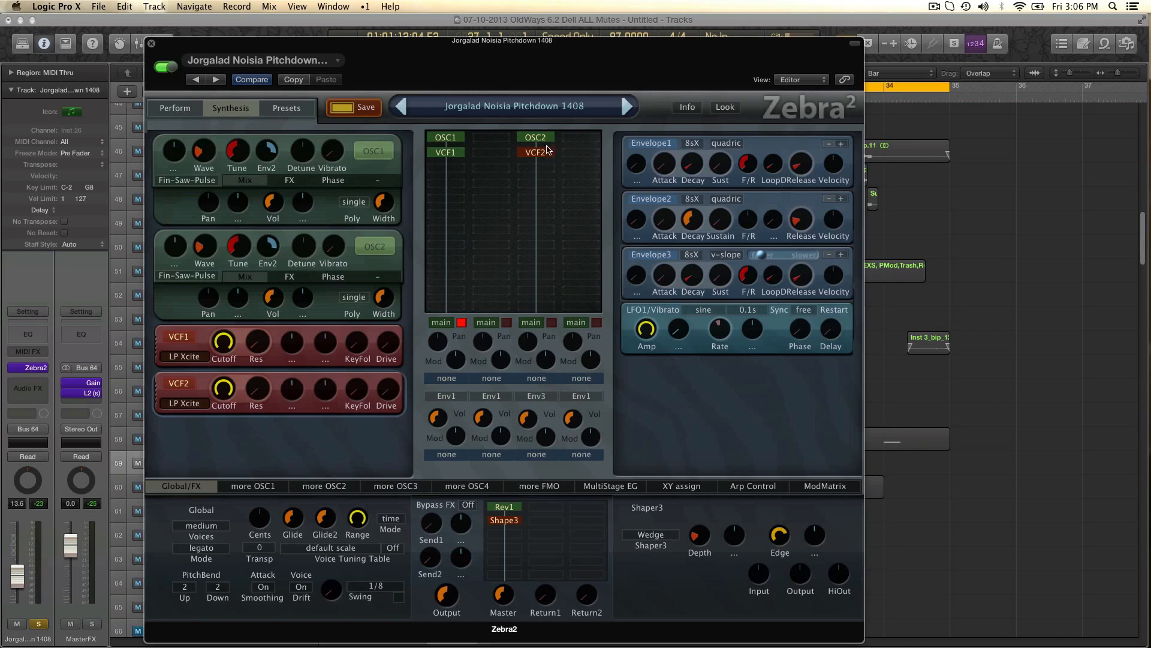
right_click(547, 151)
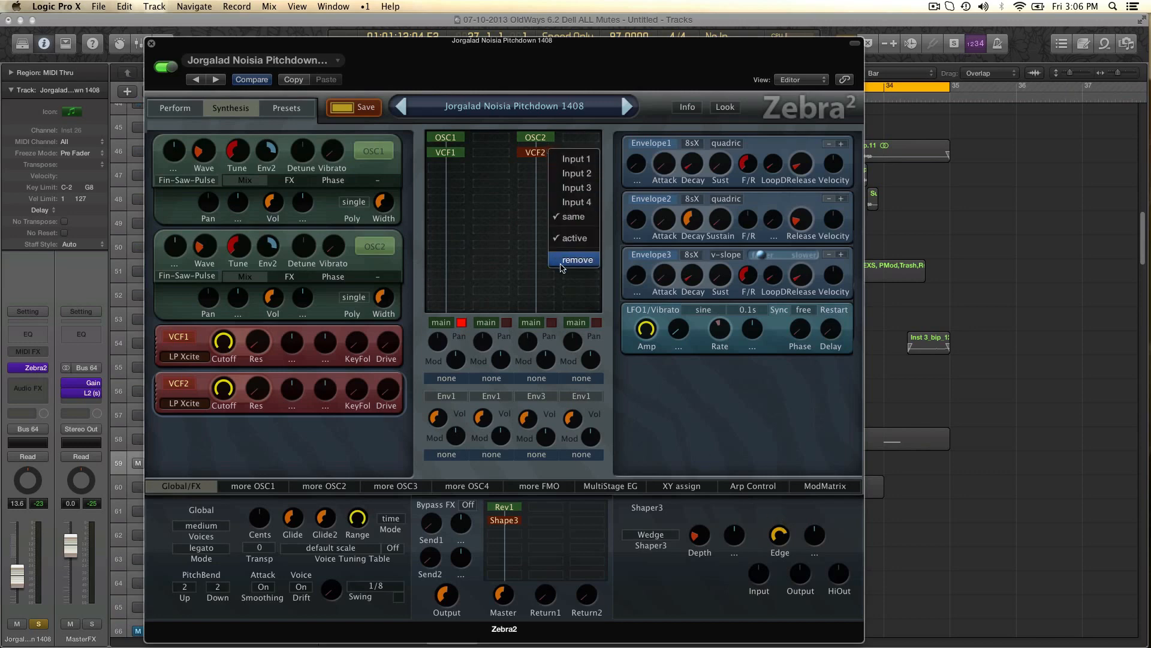
Remove VCF2 and OSC2, leaving OSC1 into VCF1, and review Rev1 and Shape3 settings
left_click(574, 259)
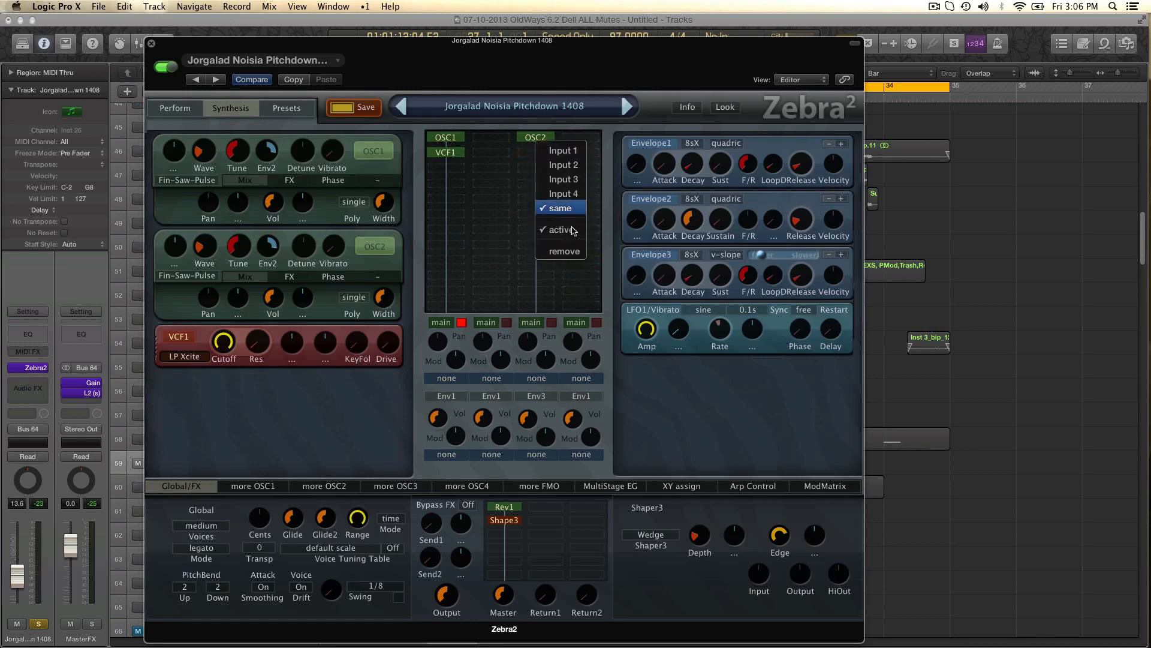
left_click(561, 229)
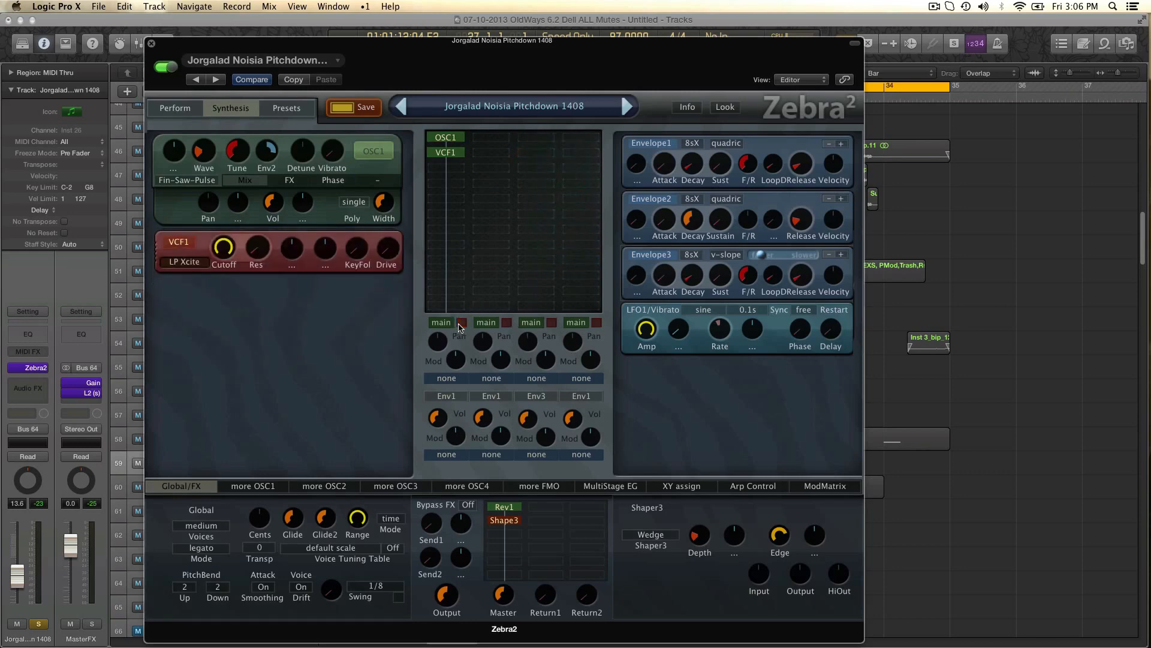
left_click(445, 136)
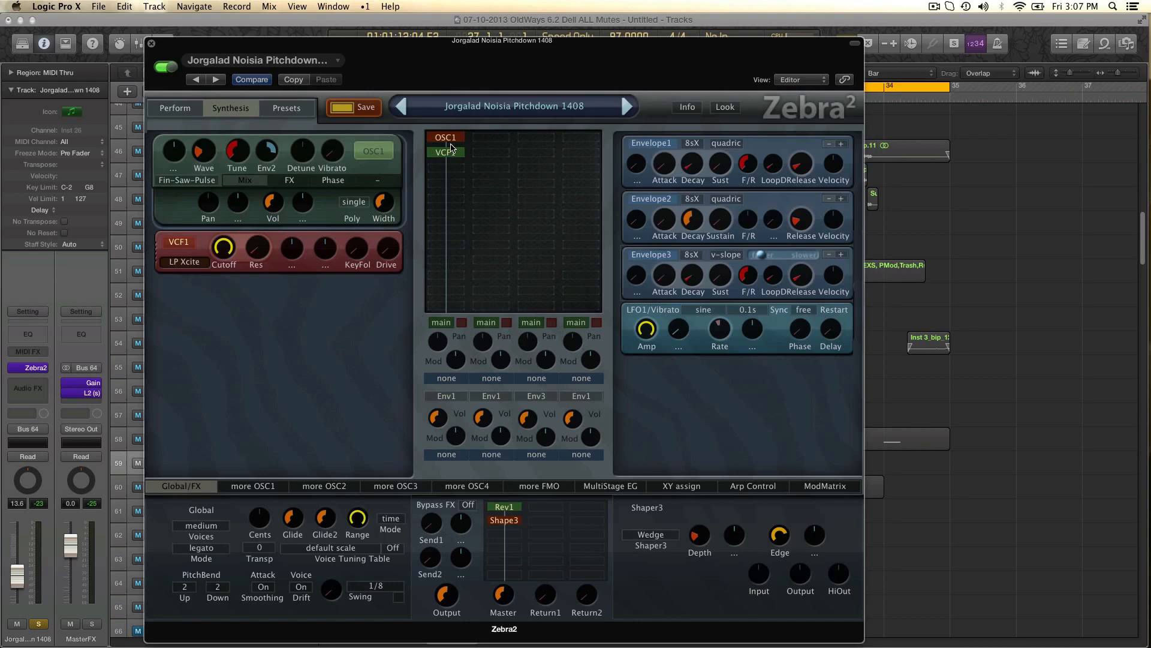
left_click(444, 152)
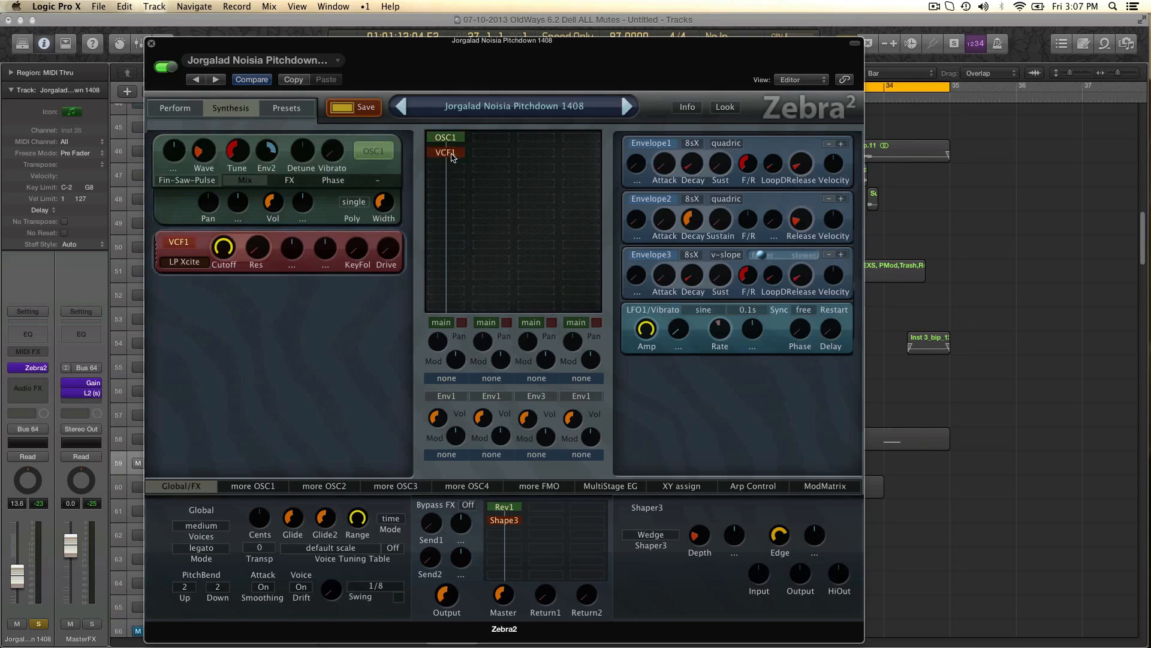
left_click(503, 506)
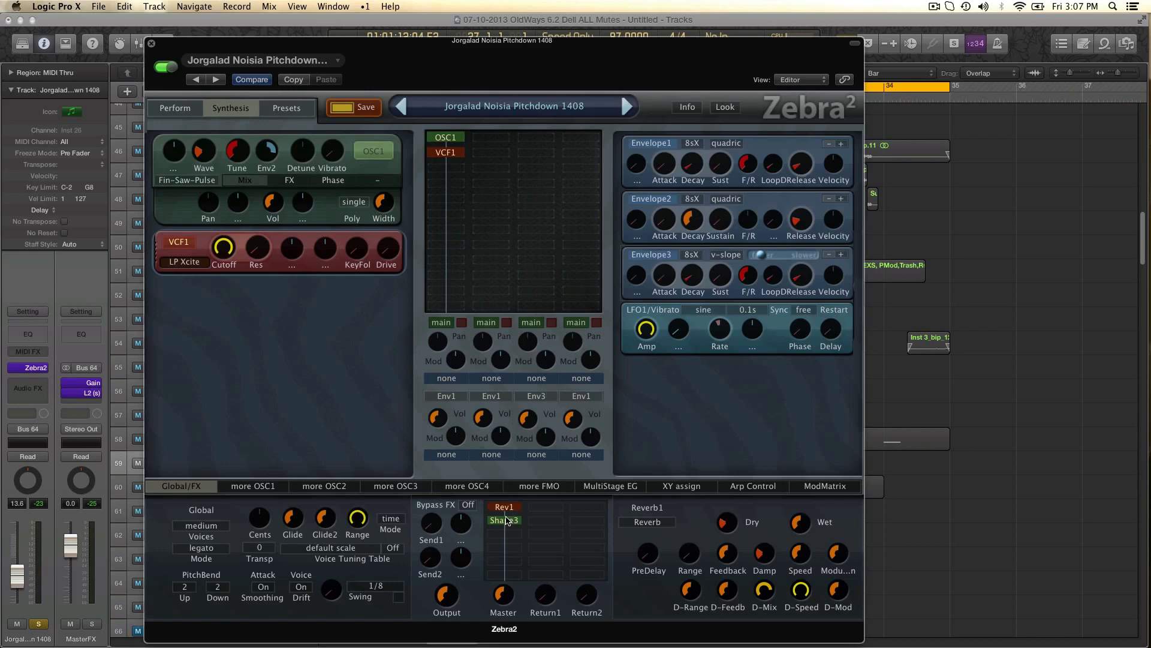
left_click(504, 519)
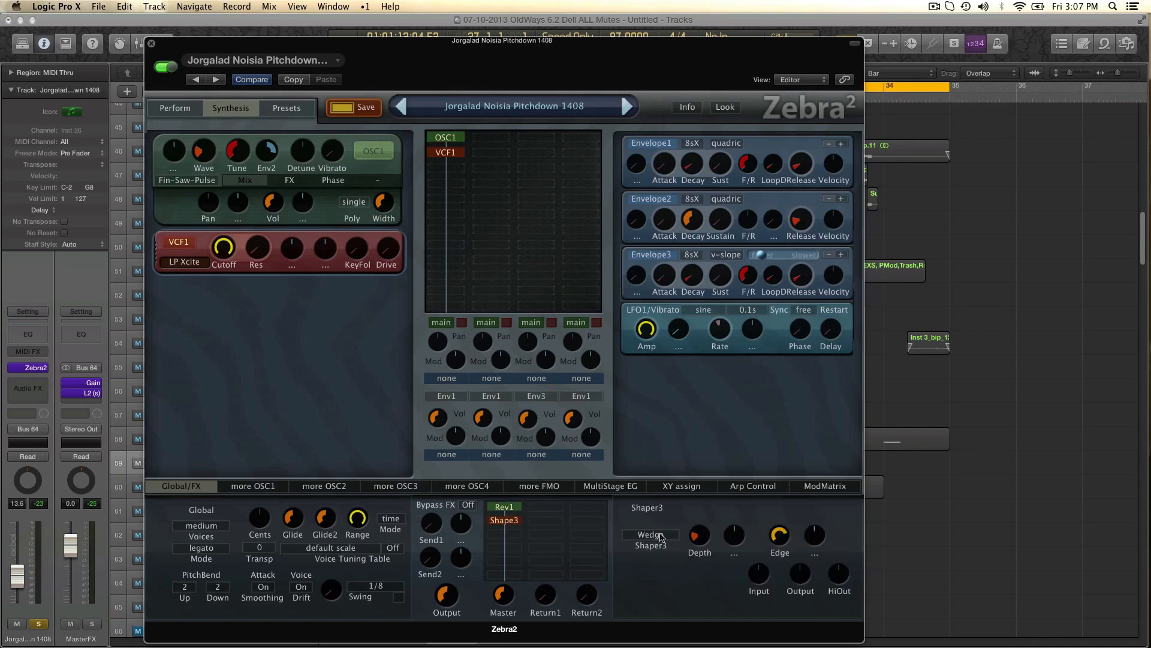
Show Shaper3's type list (Shape, T-Drive, Crush, Wedge) with Wedge still selected
left_click(650, 534)
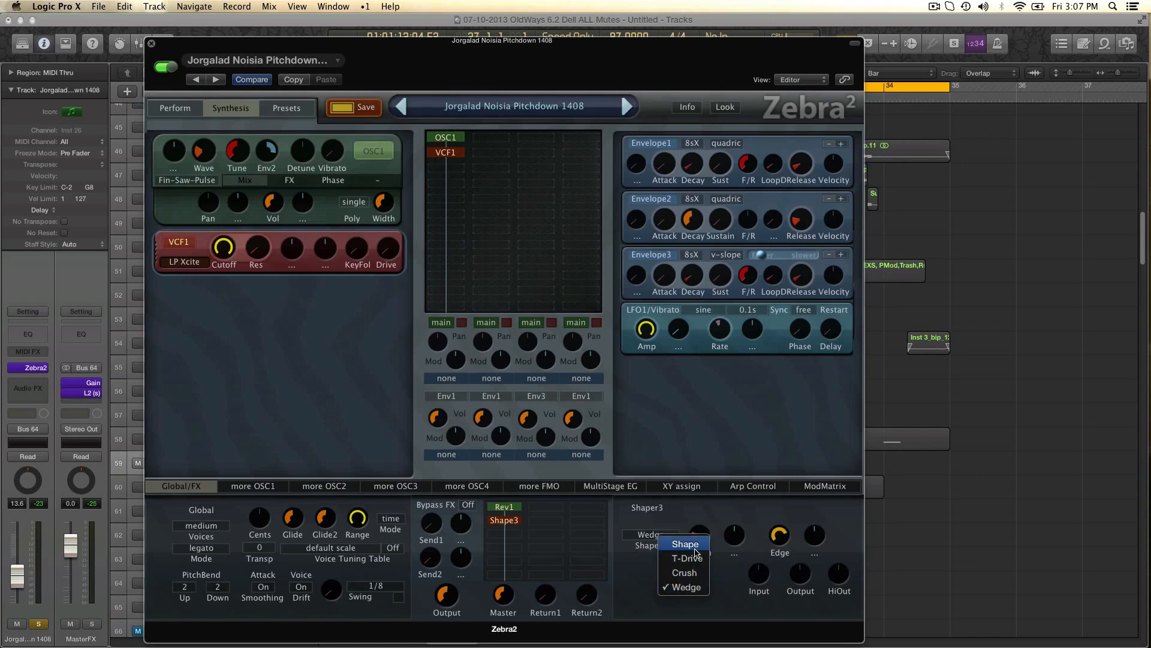
mouse_move(681, 586)
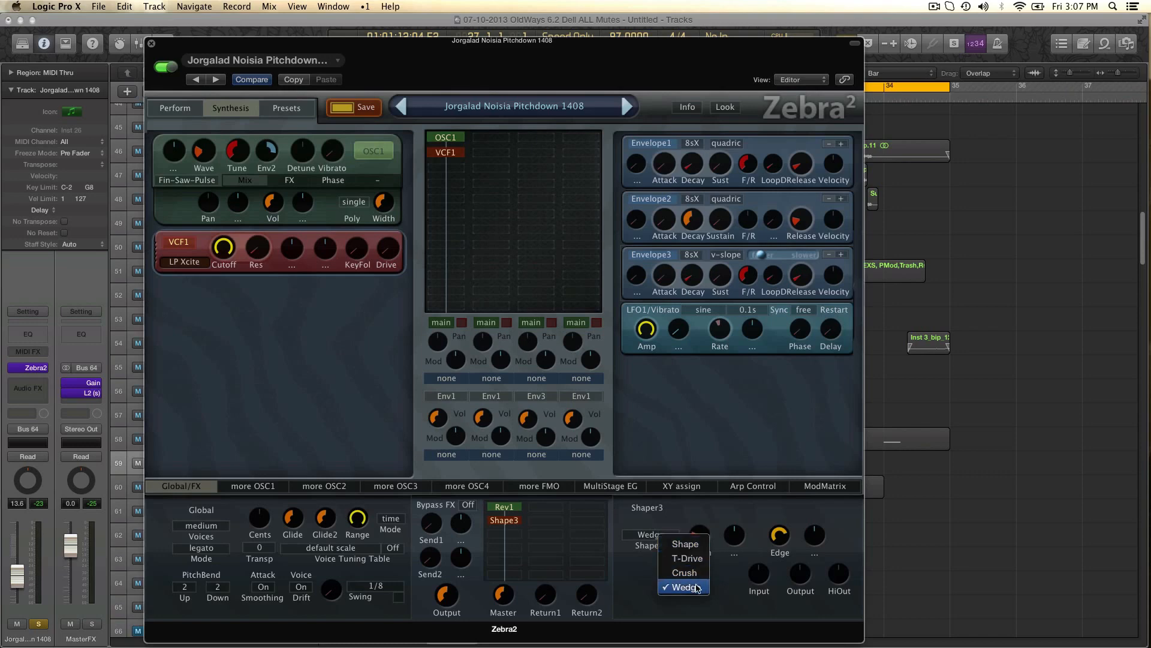
mouse_move(685, 544)
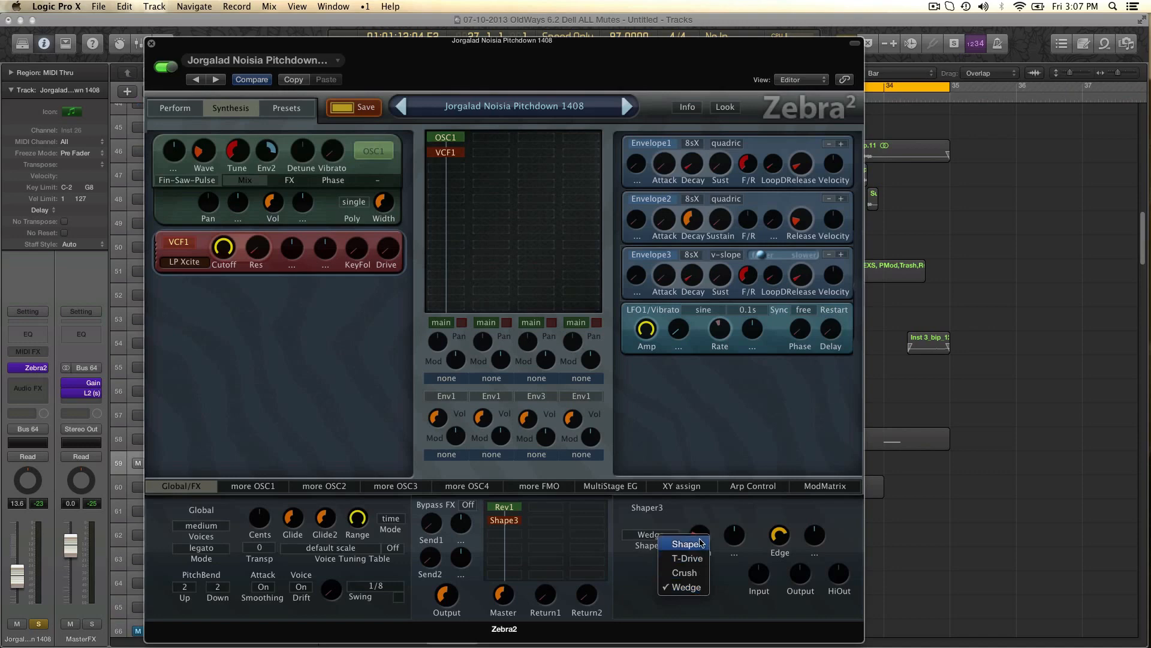
mouse_move(698, 577)
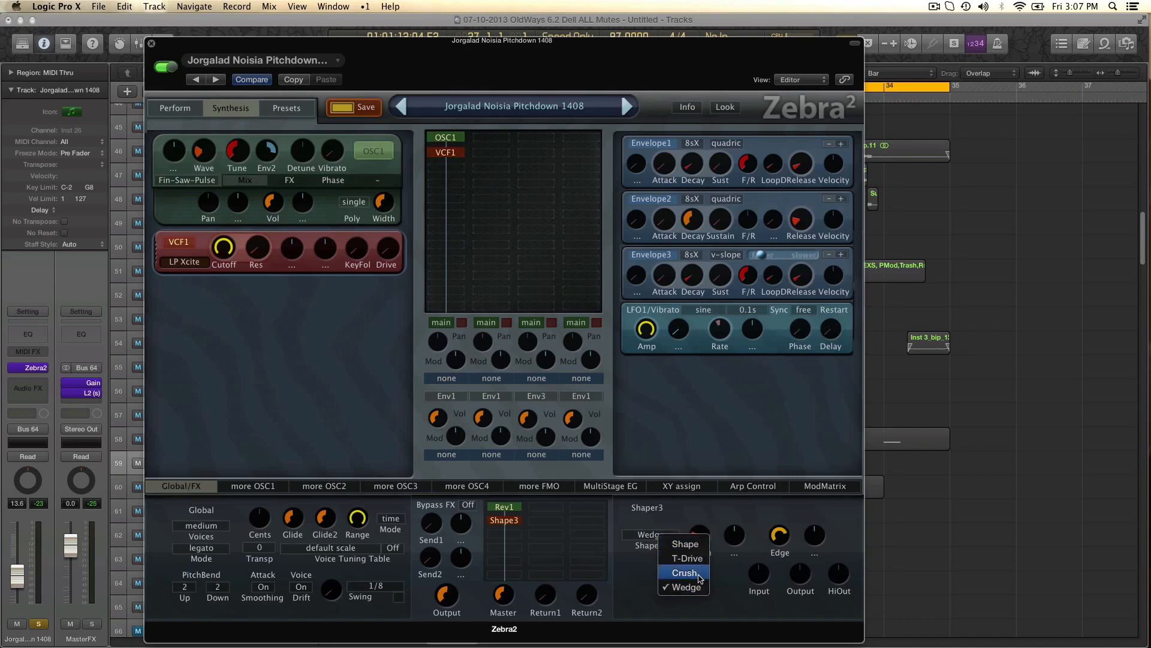
mouse_move(727, 604)
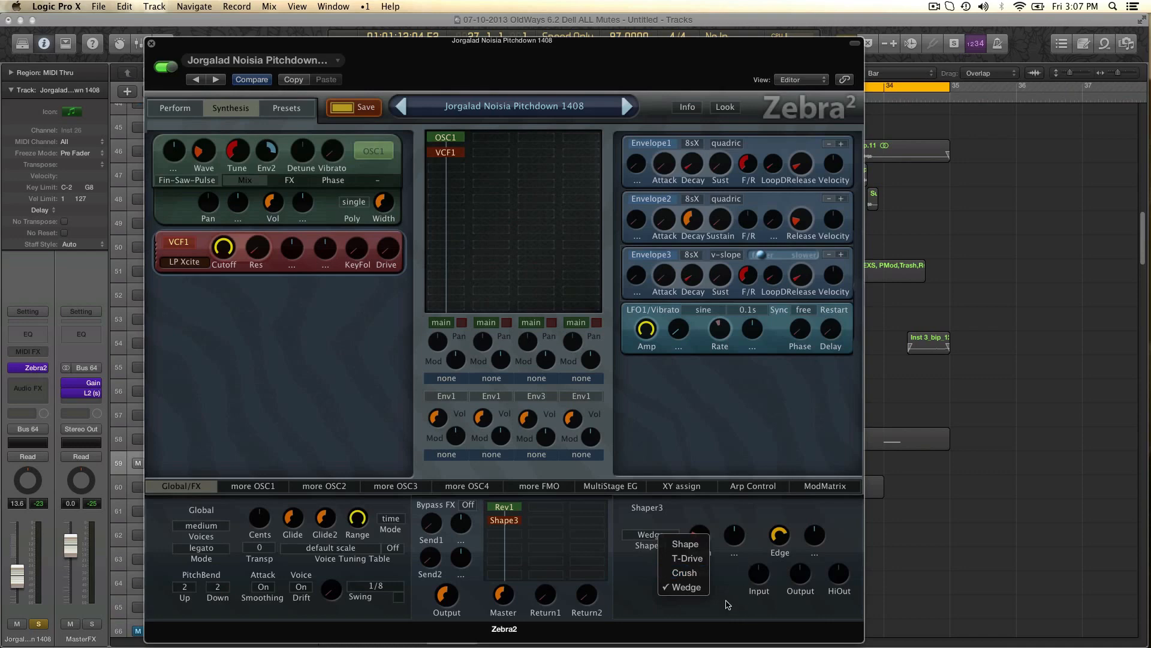
Keep Wedge as the shaper type and return to the Rev1 reverb's parameters
left_click(682, 586)
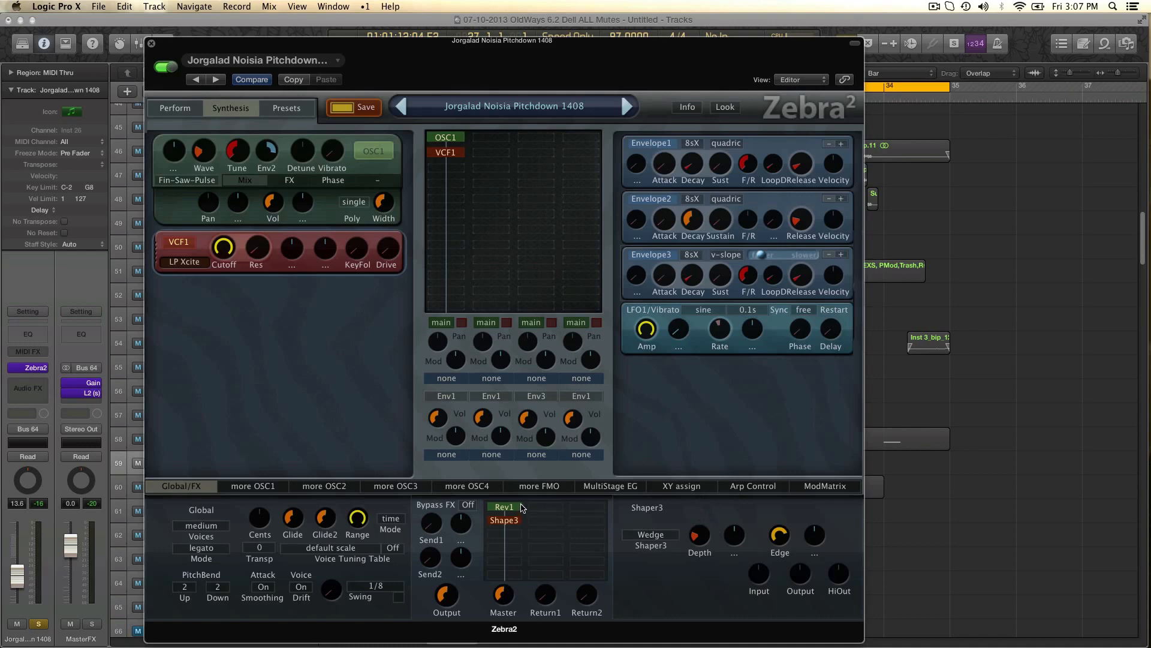
left_click(502, 506)
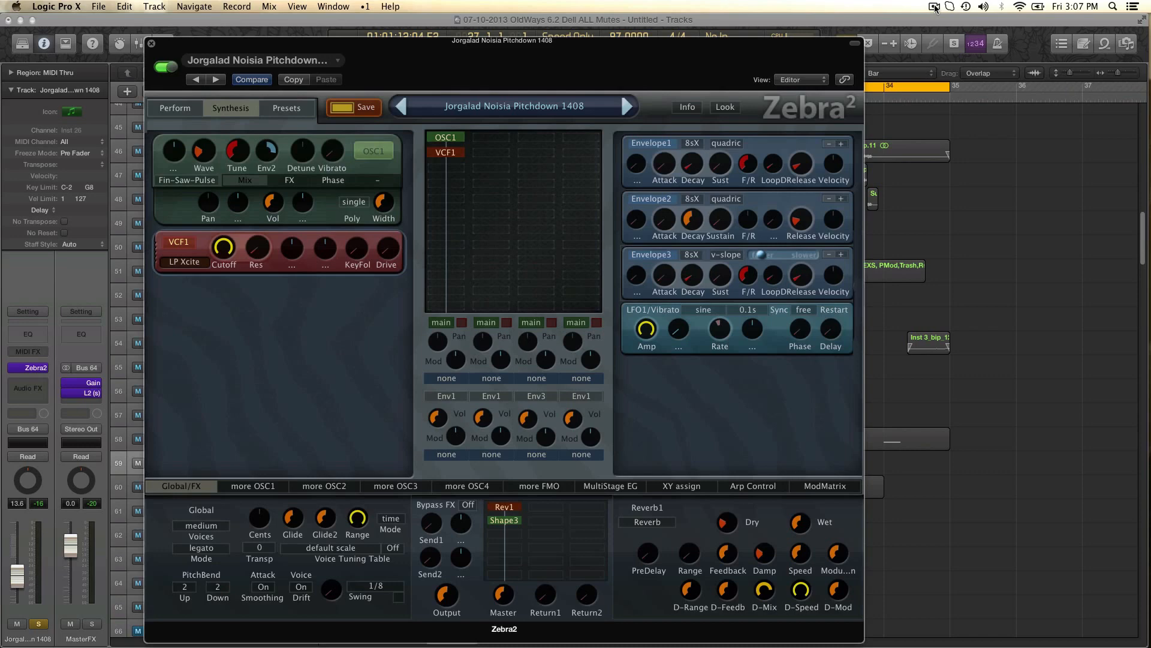
left_click(936, 7)
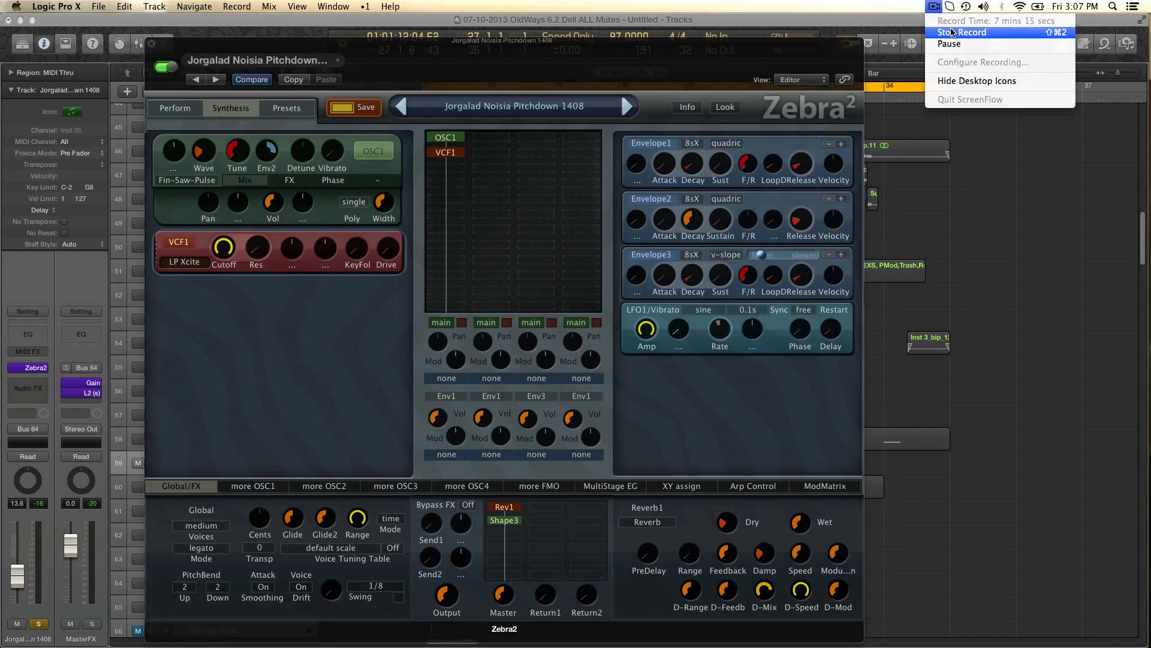